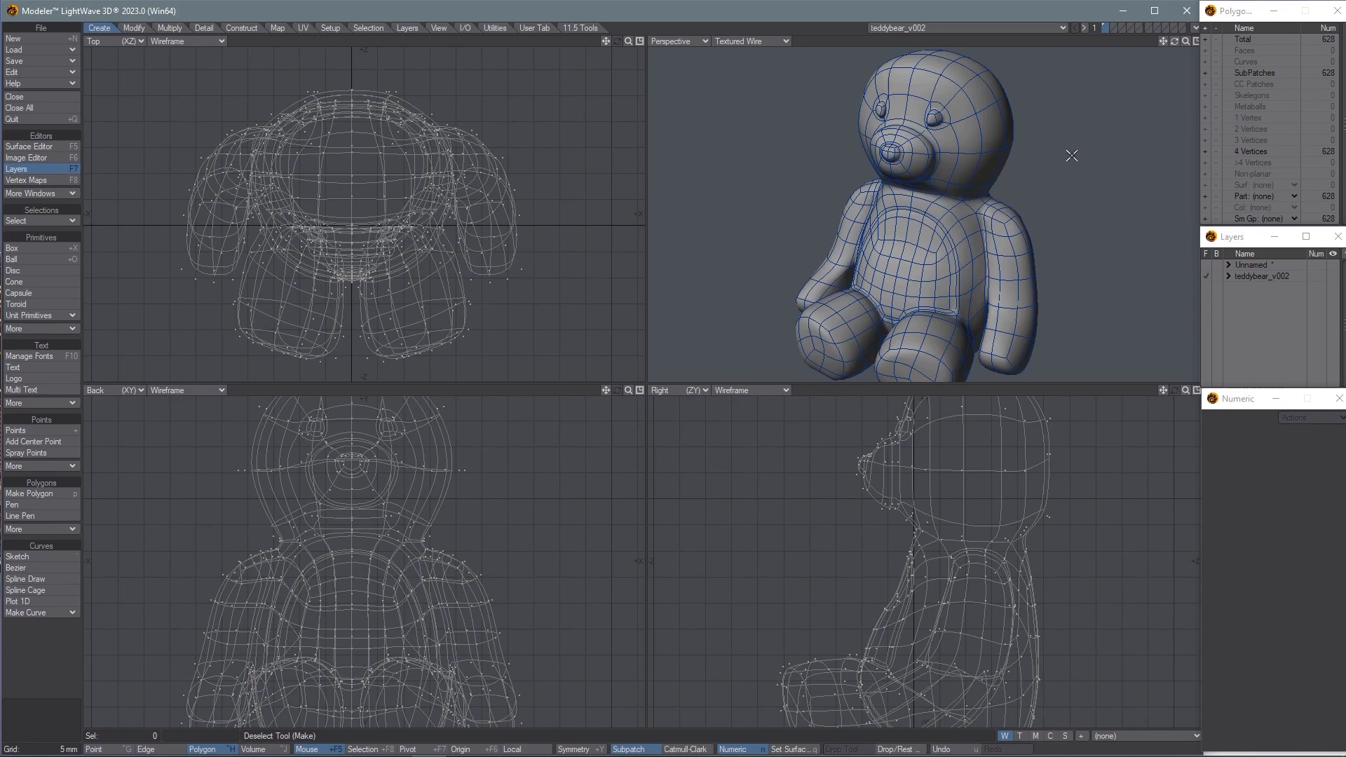
mouse_move(1188, 84)
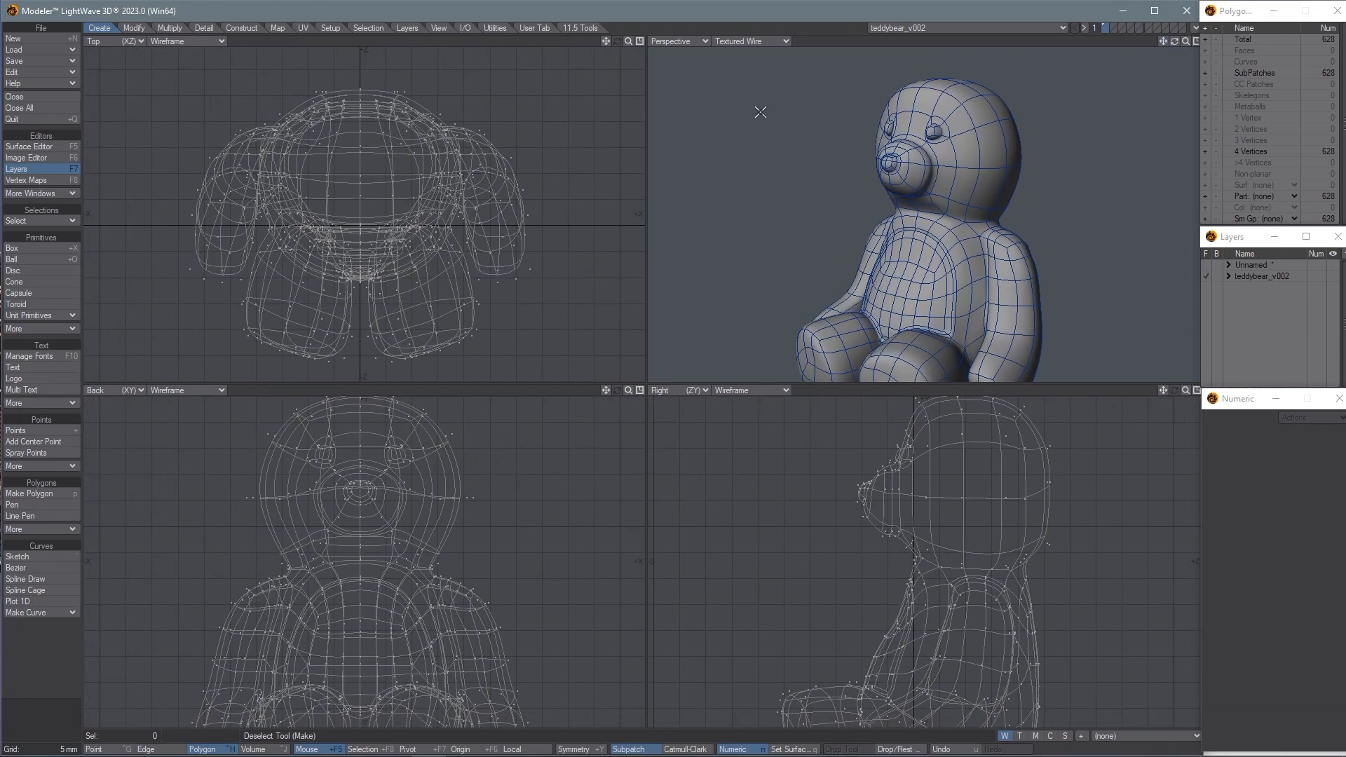
mouse_move(1046, 201)
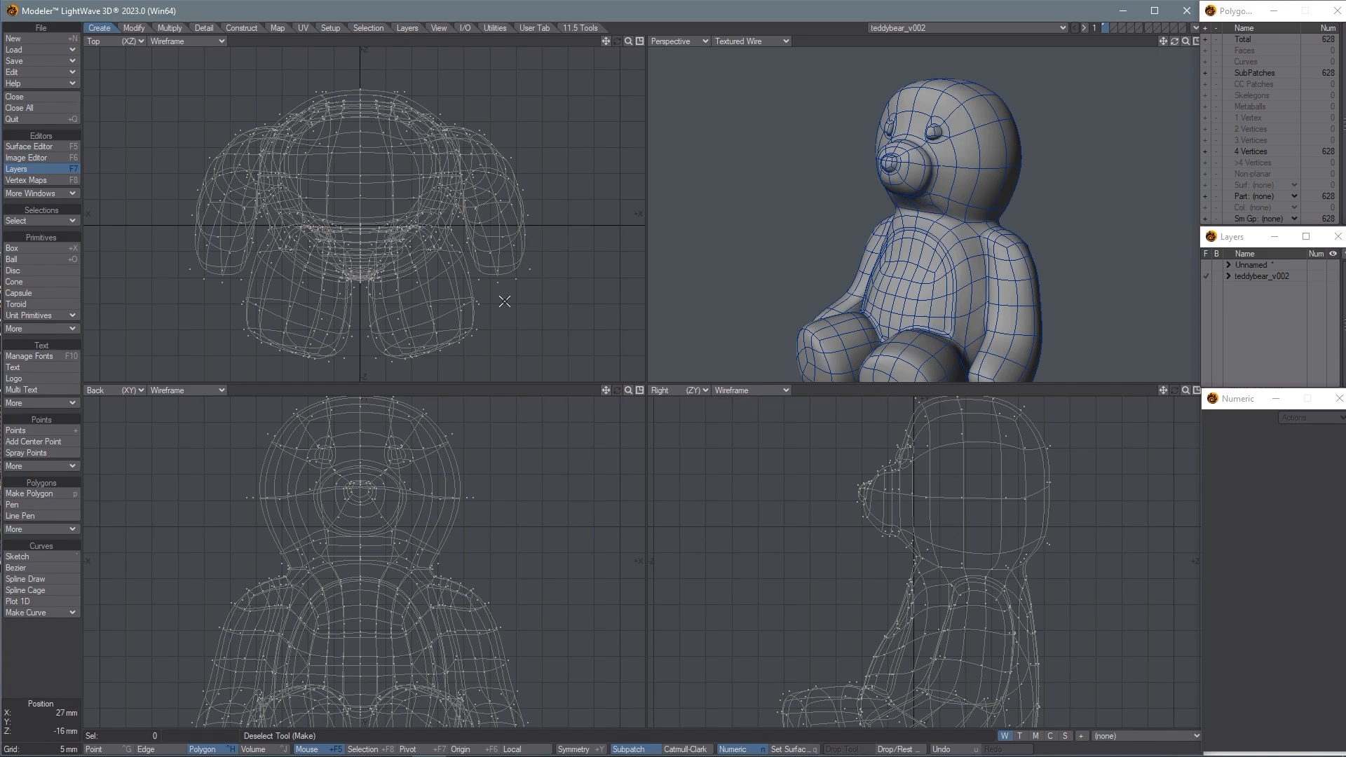
mouse_move(817, 237)
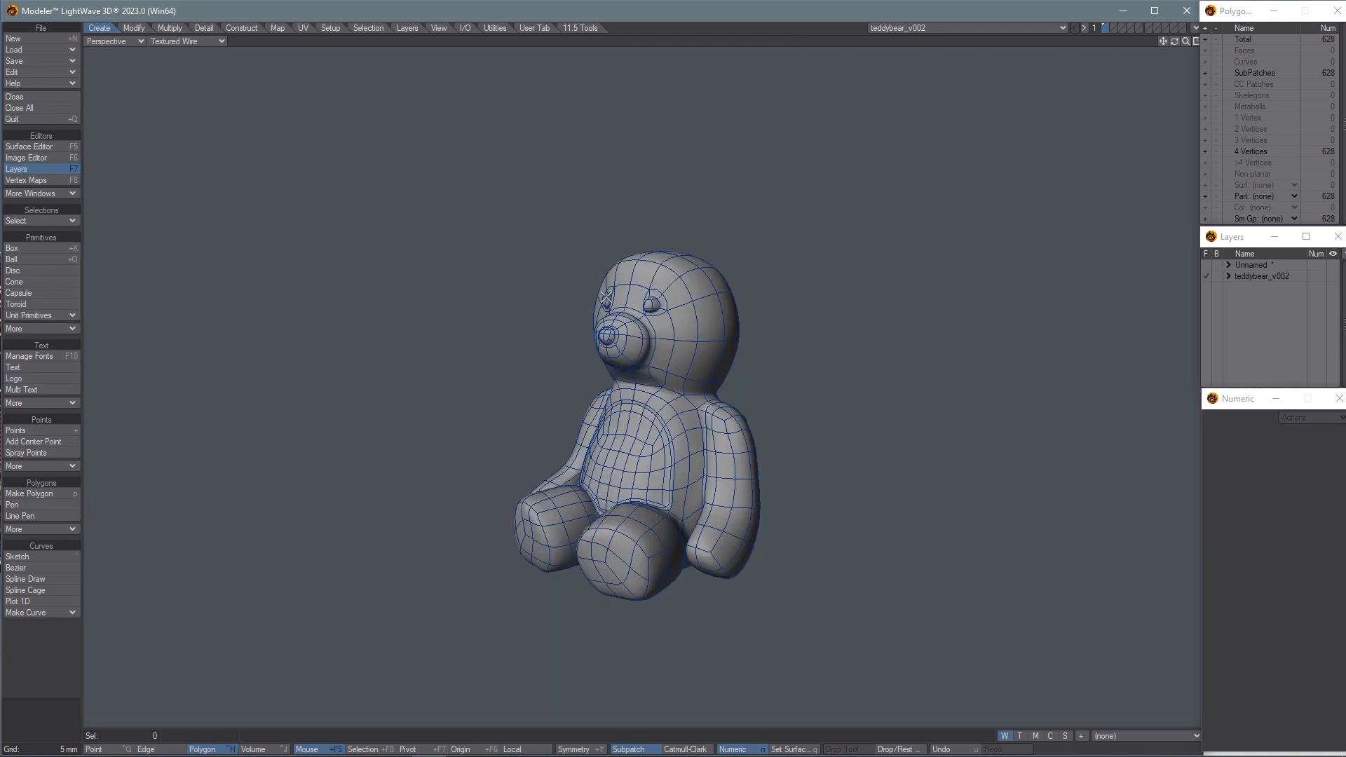
Return the bear mesh to the quad viewport layout.
left_click(116, 41)
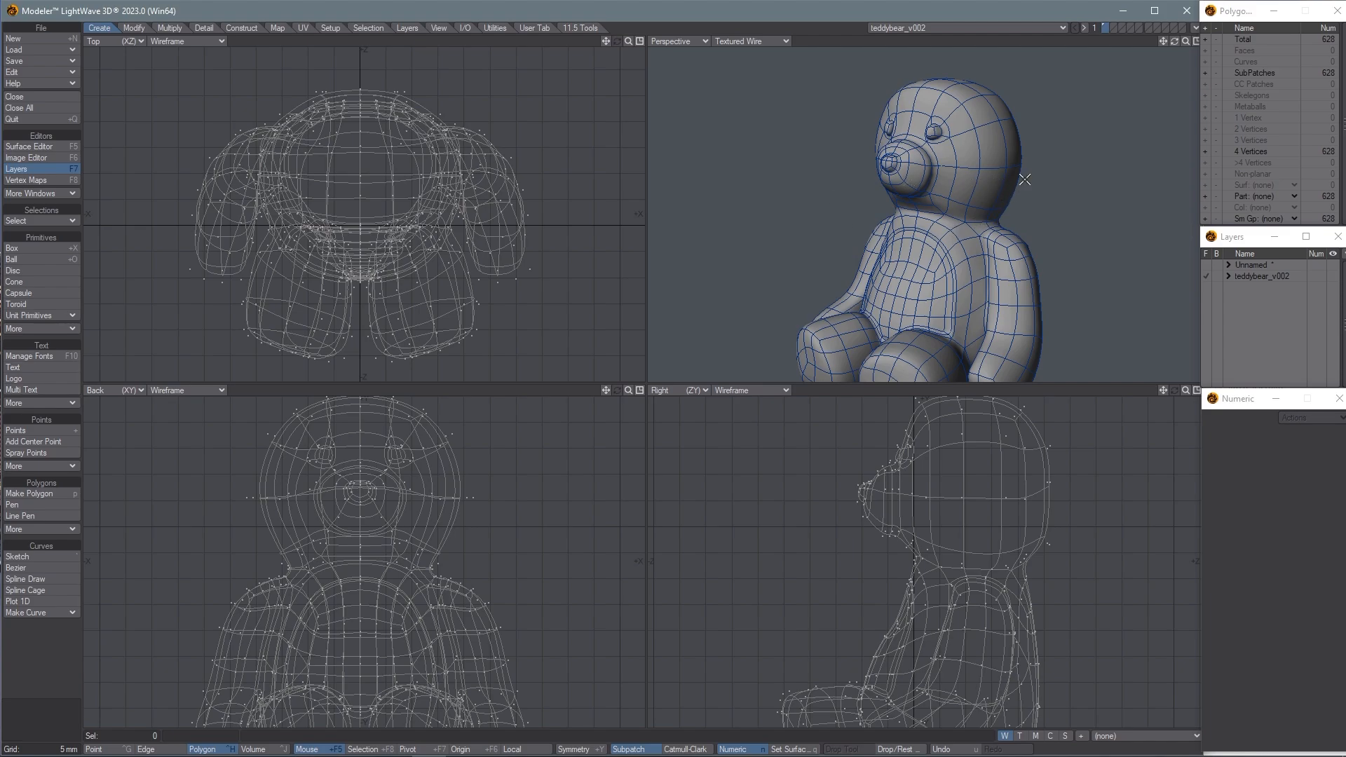
mouse_move(1023, 138)
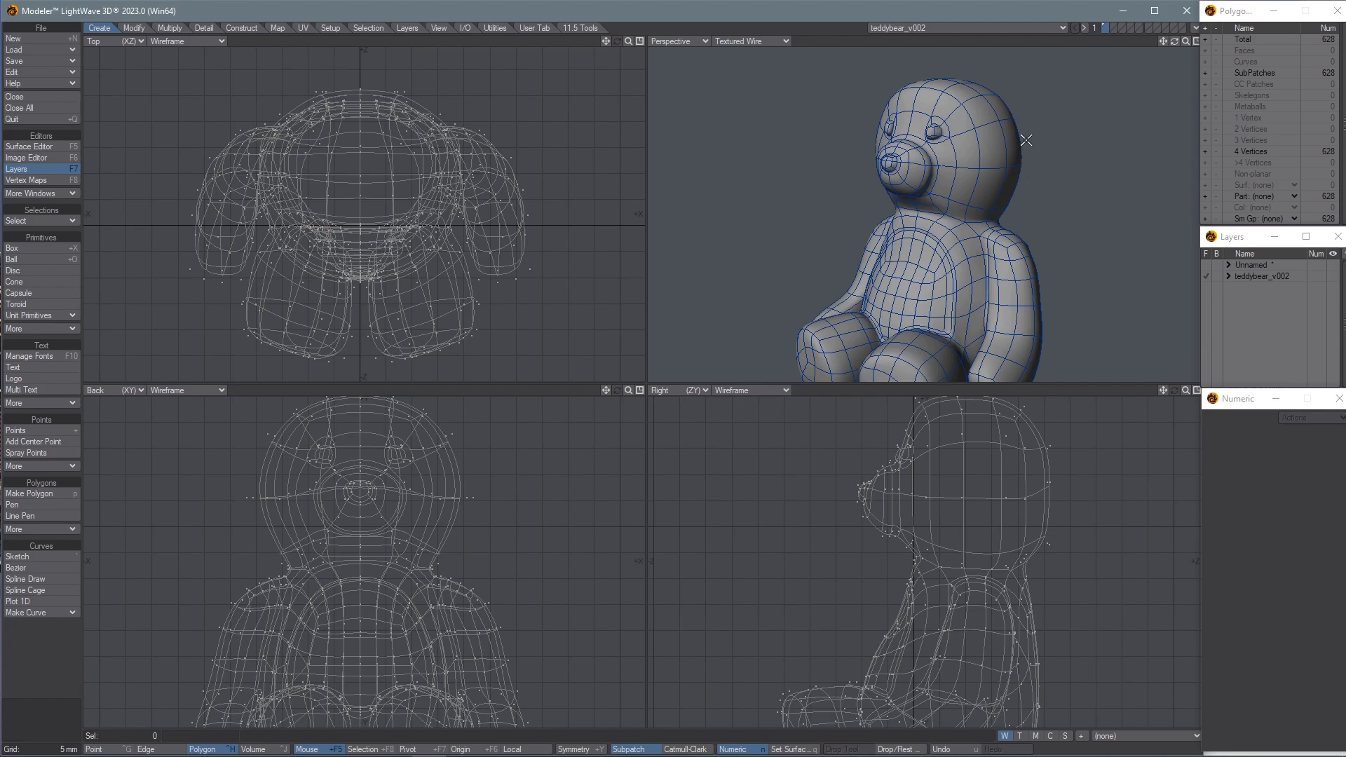
mouse_move(992, 173)
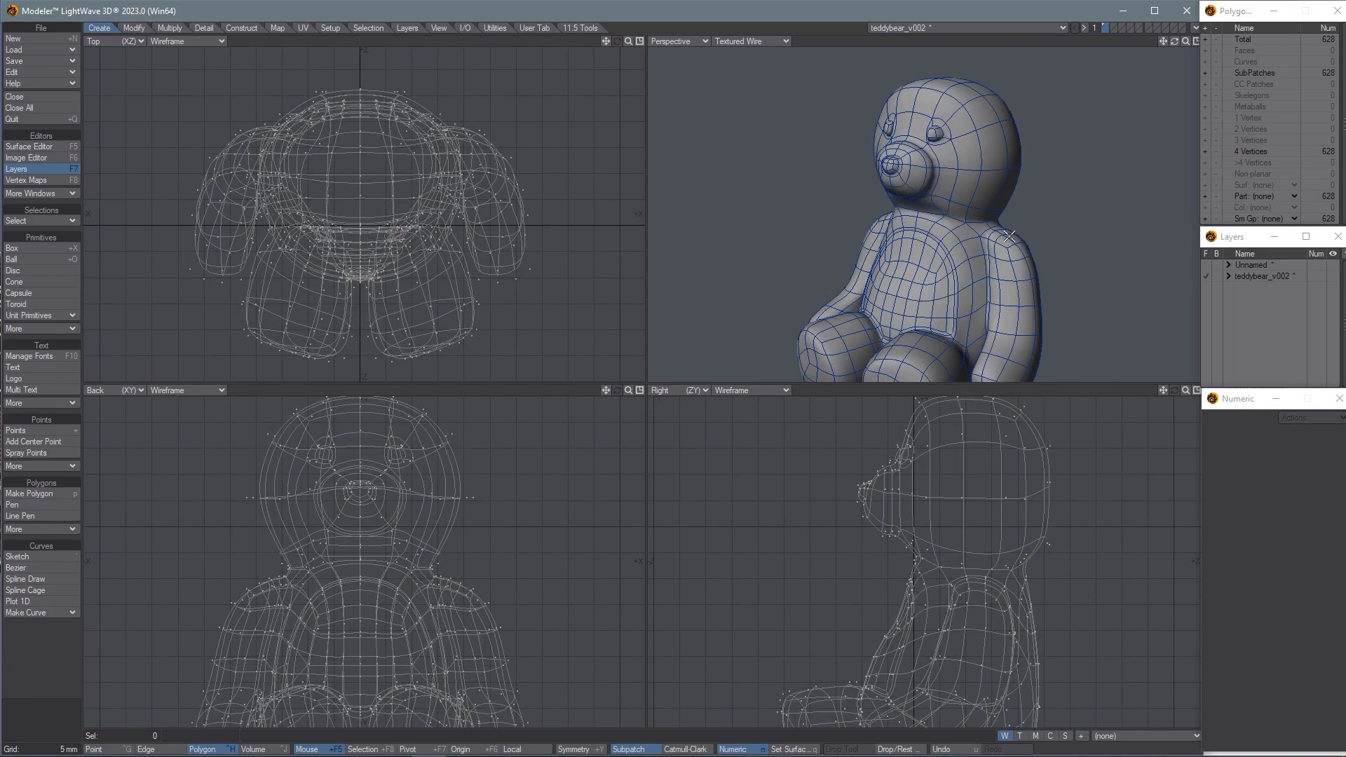
mouse_move(1118, 148)
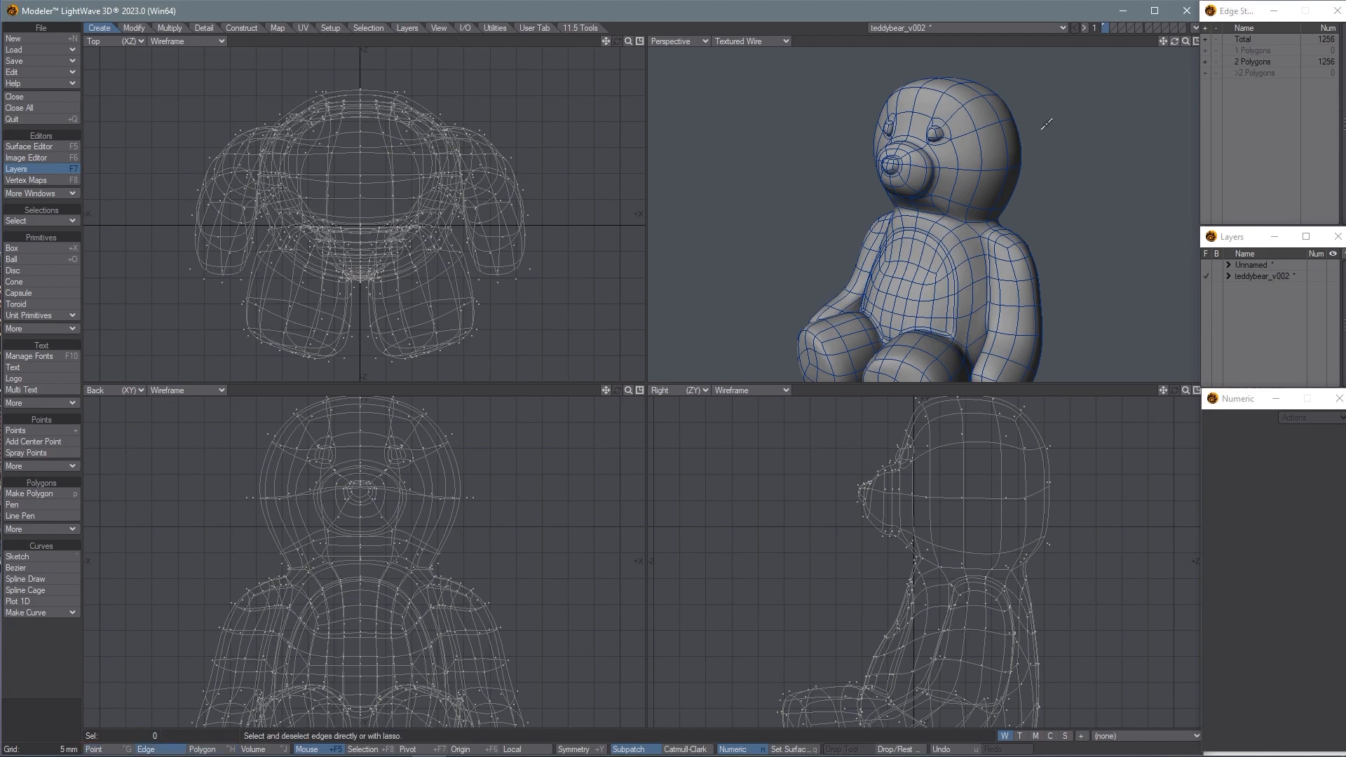
In Polygon mode with Symmetry on, select the head-top polygons for the ears.
left_click(202, 748)
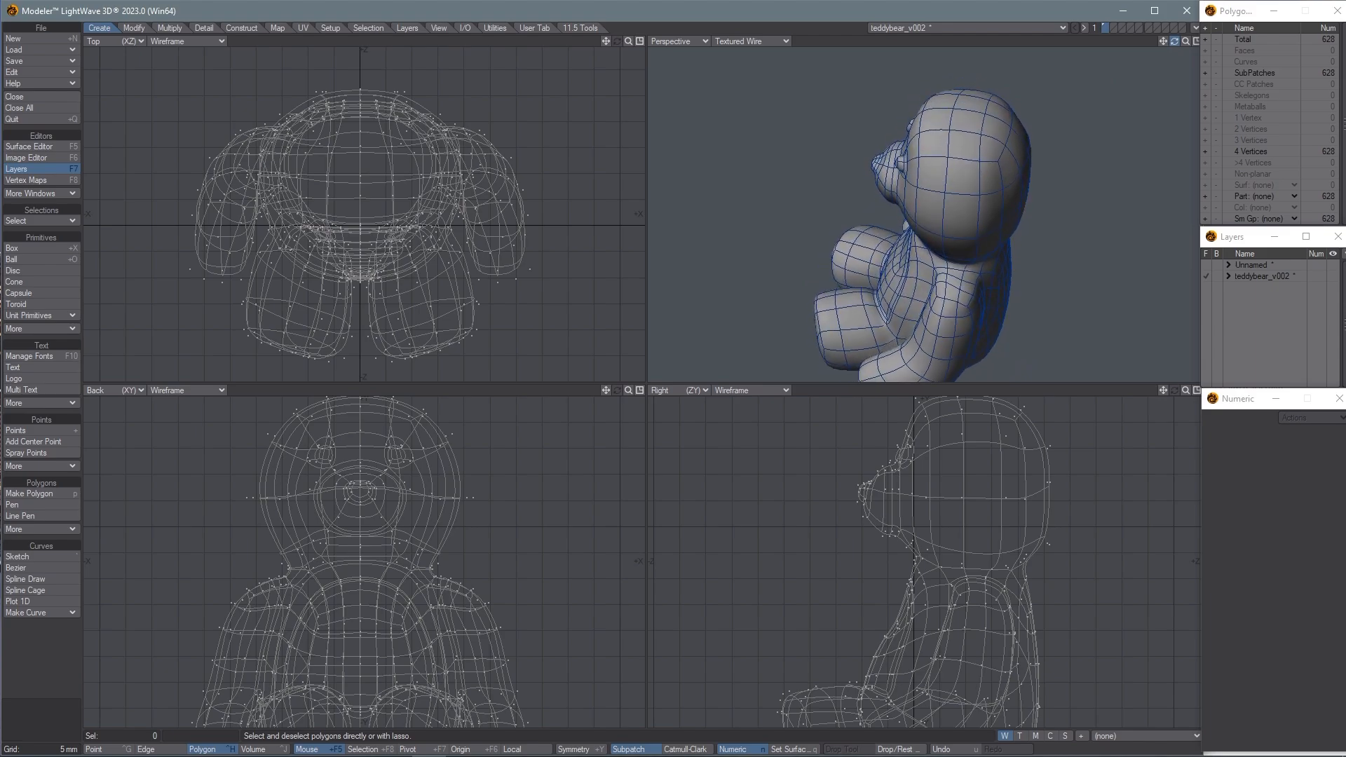
left_click(970, 186)
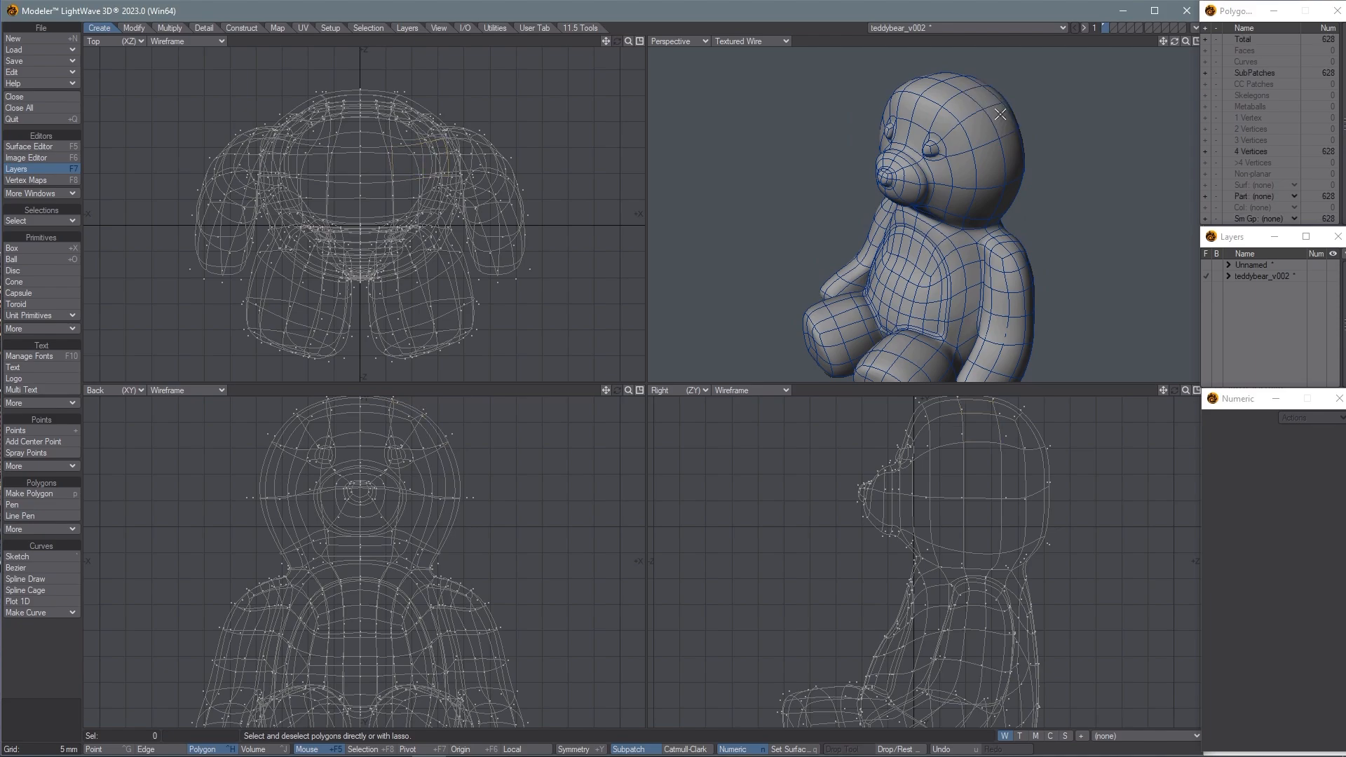
mouse_move(998, 110)
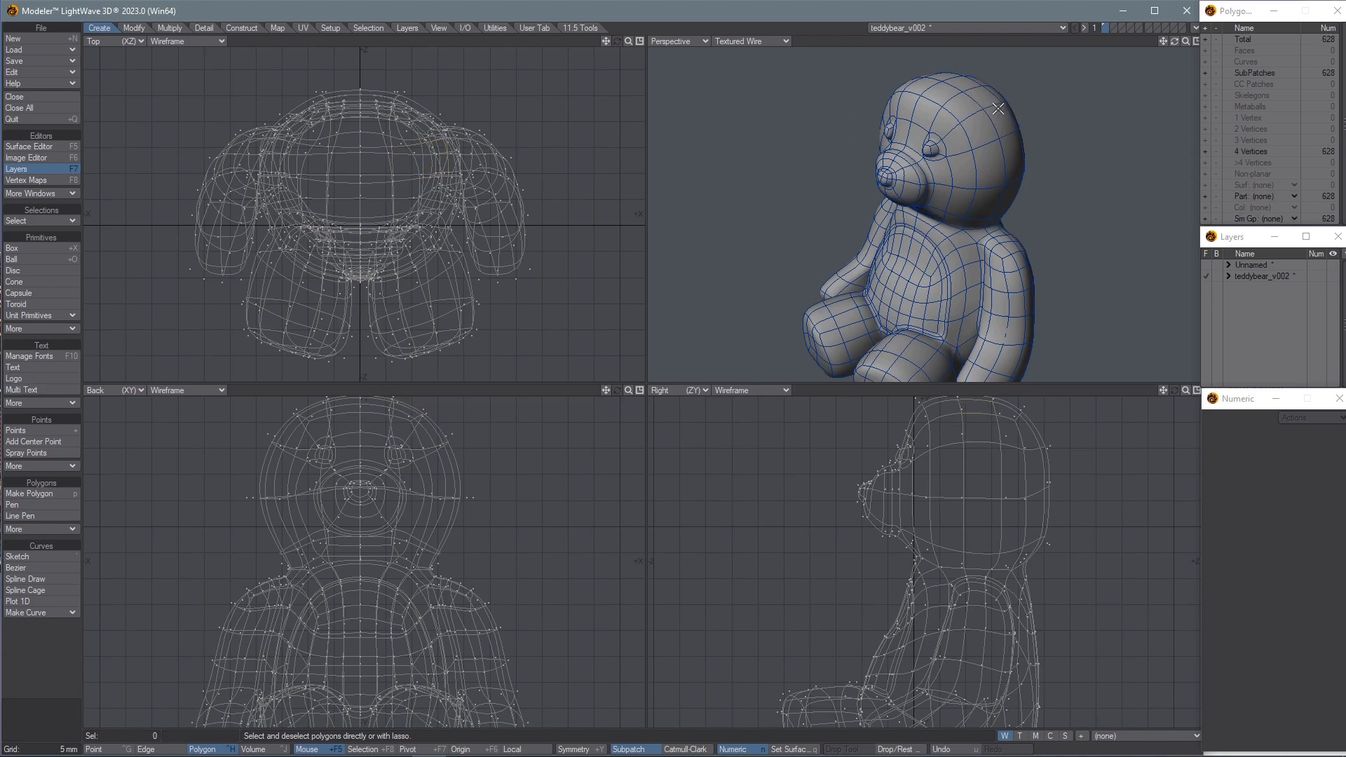
left_click(995, 112)
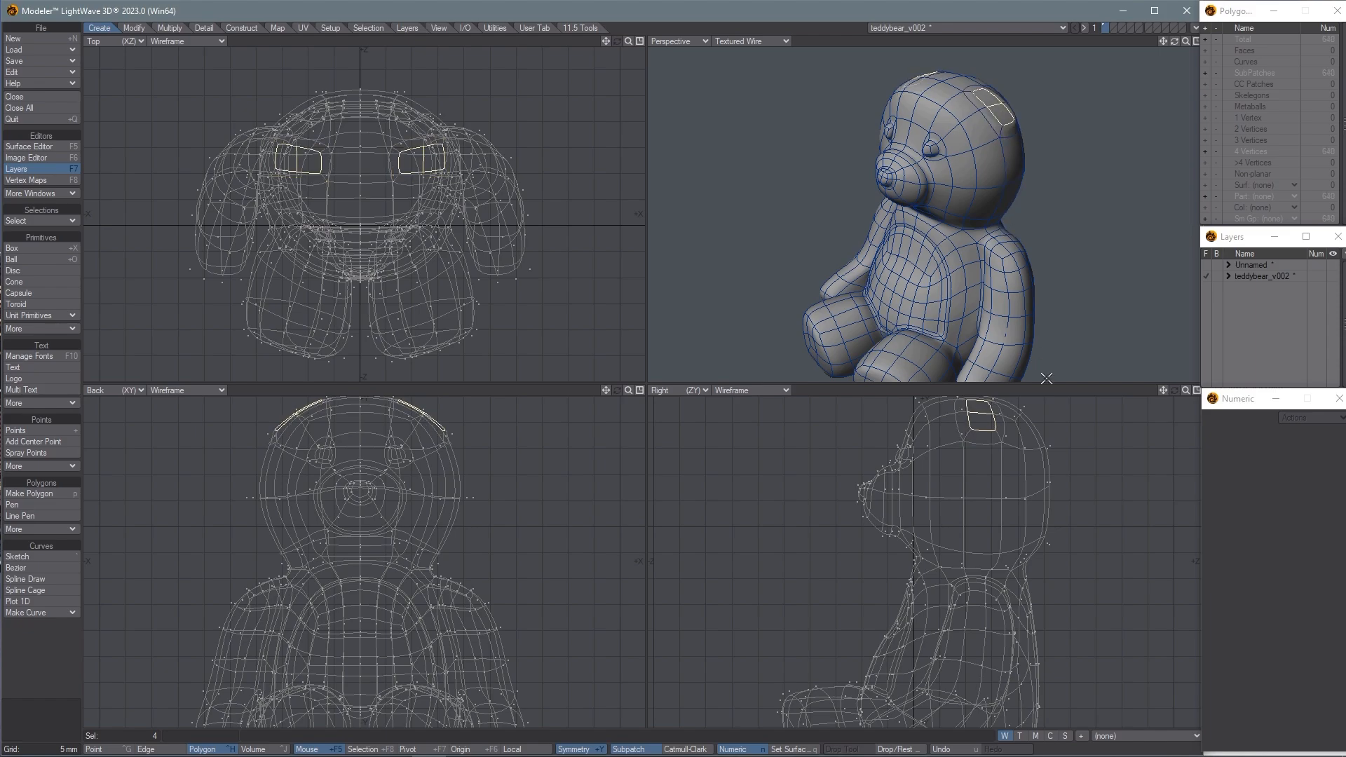
mouse_move(606, 400)
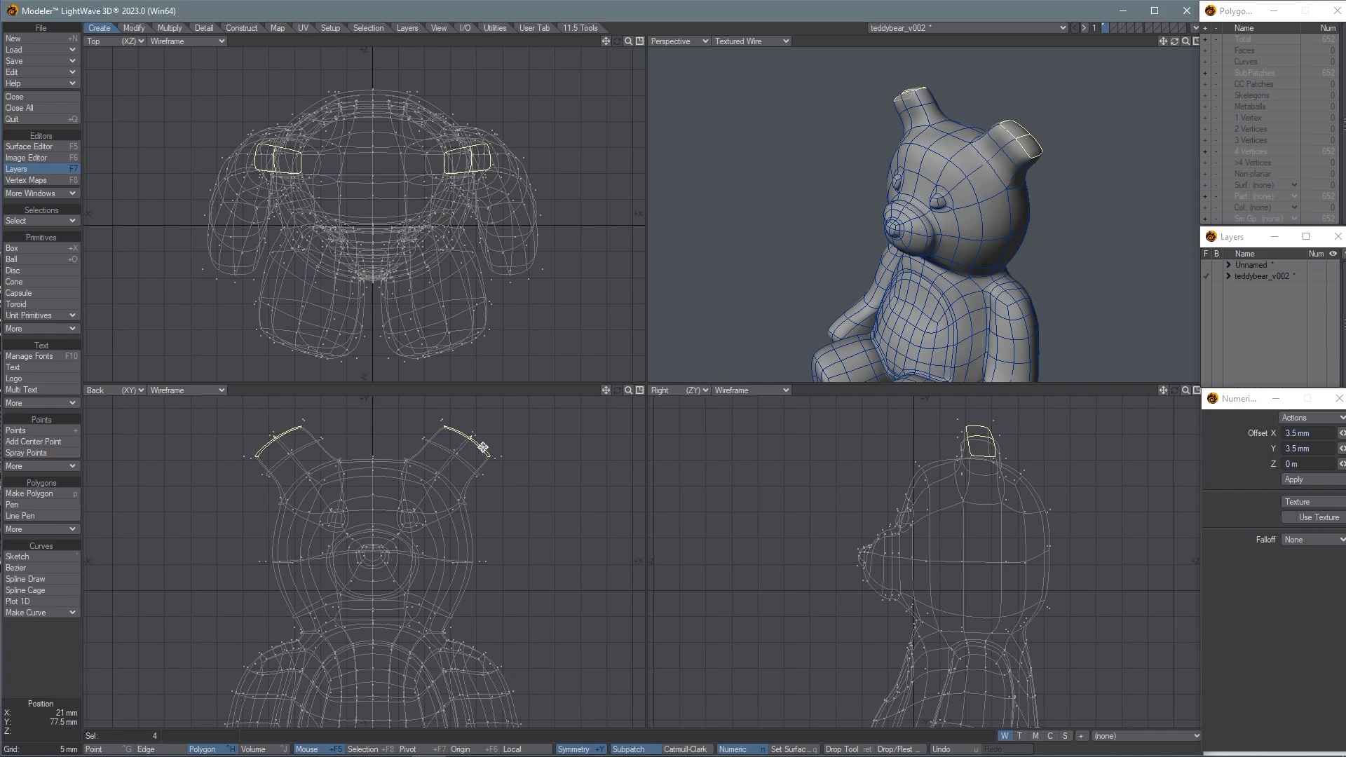
mouse_move(505, 430)
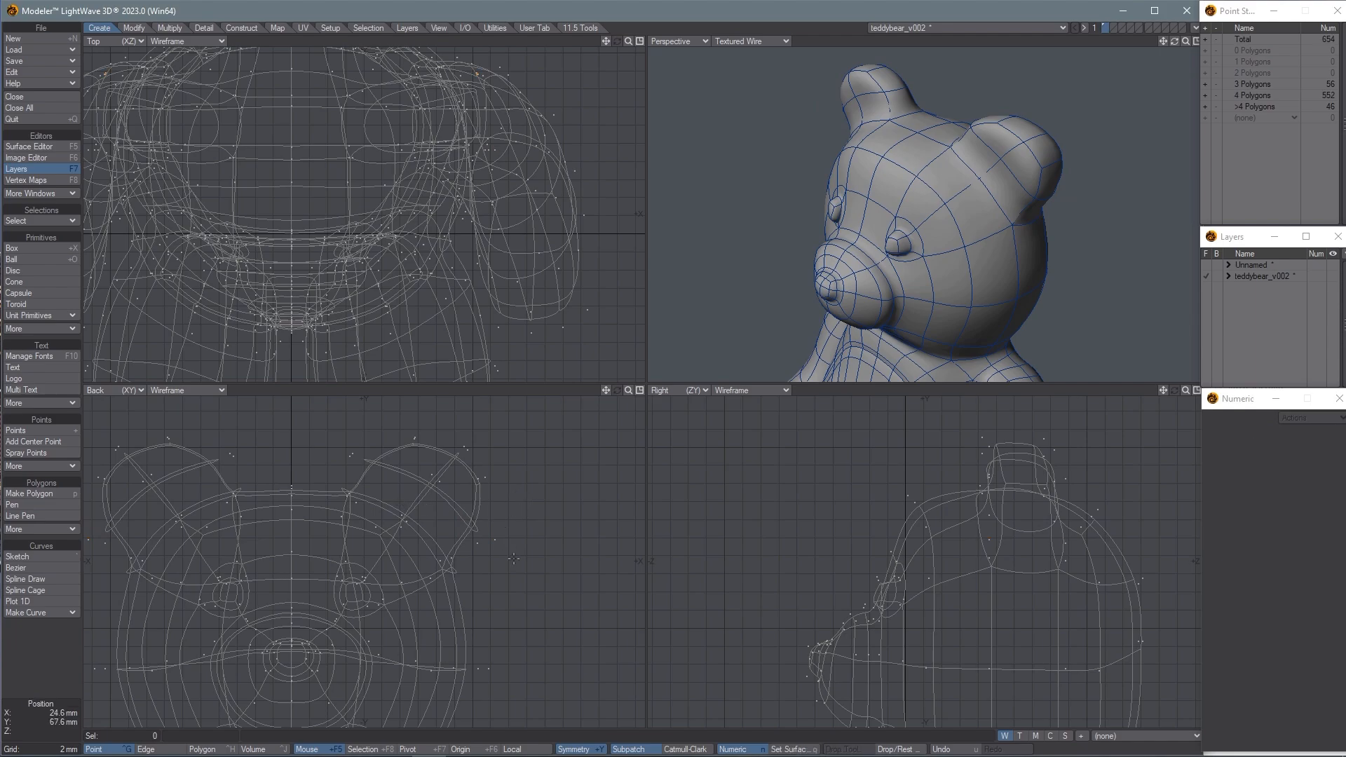
mouse_move(515, 548)
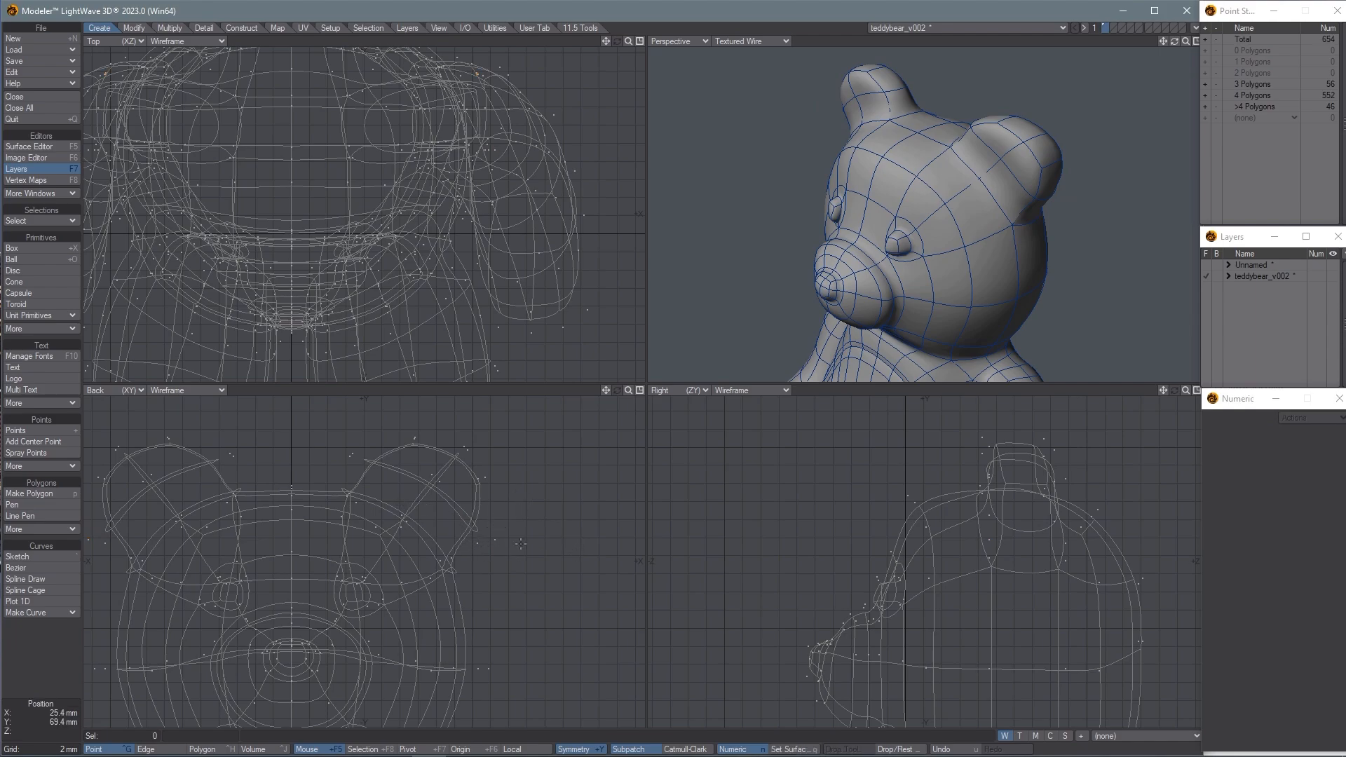
mouse_move(974, 164)
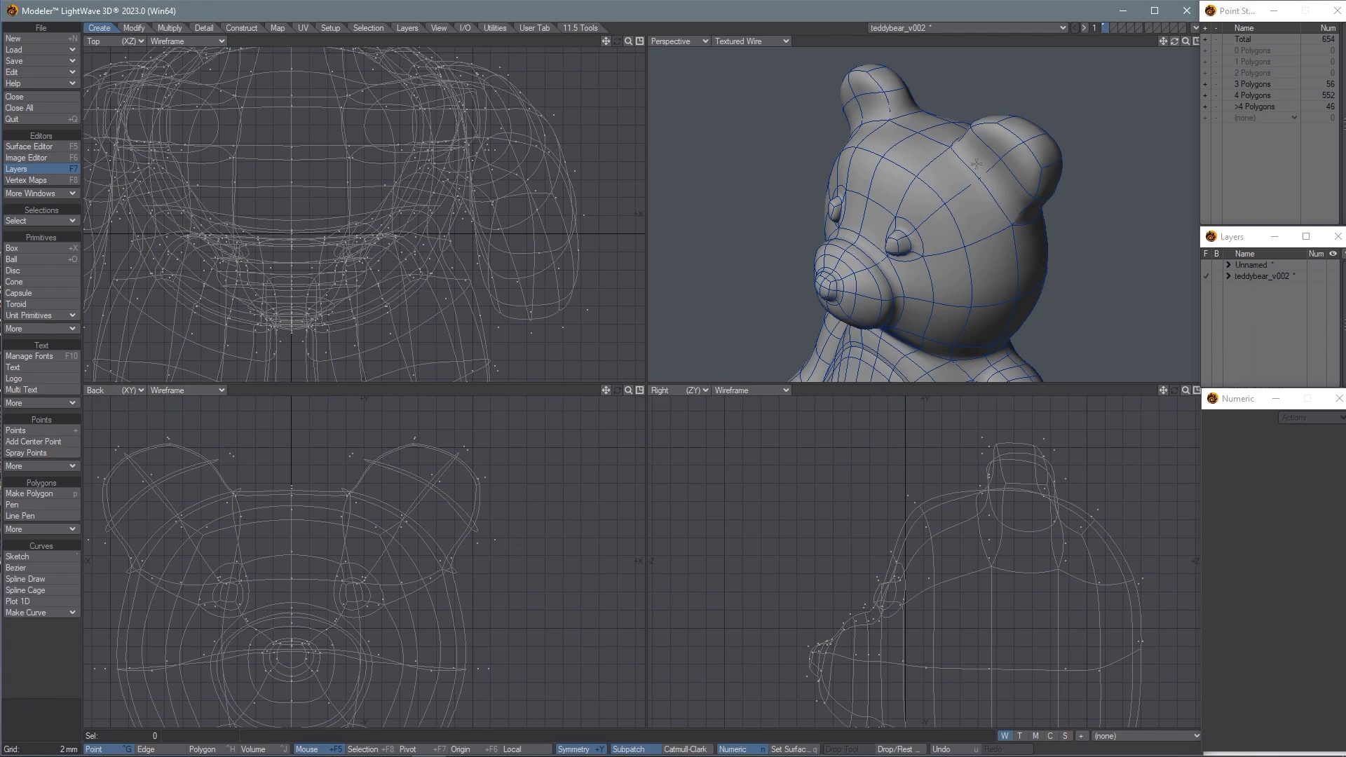
Select the top ear point pair for adjustment with Symmetry on.
left_click(998, 166)
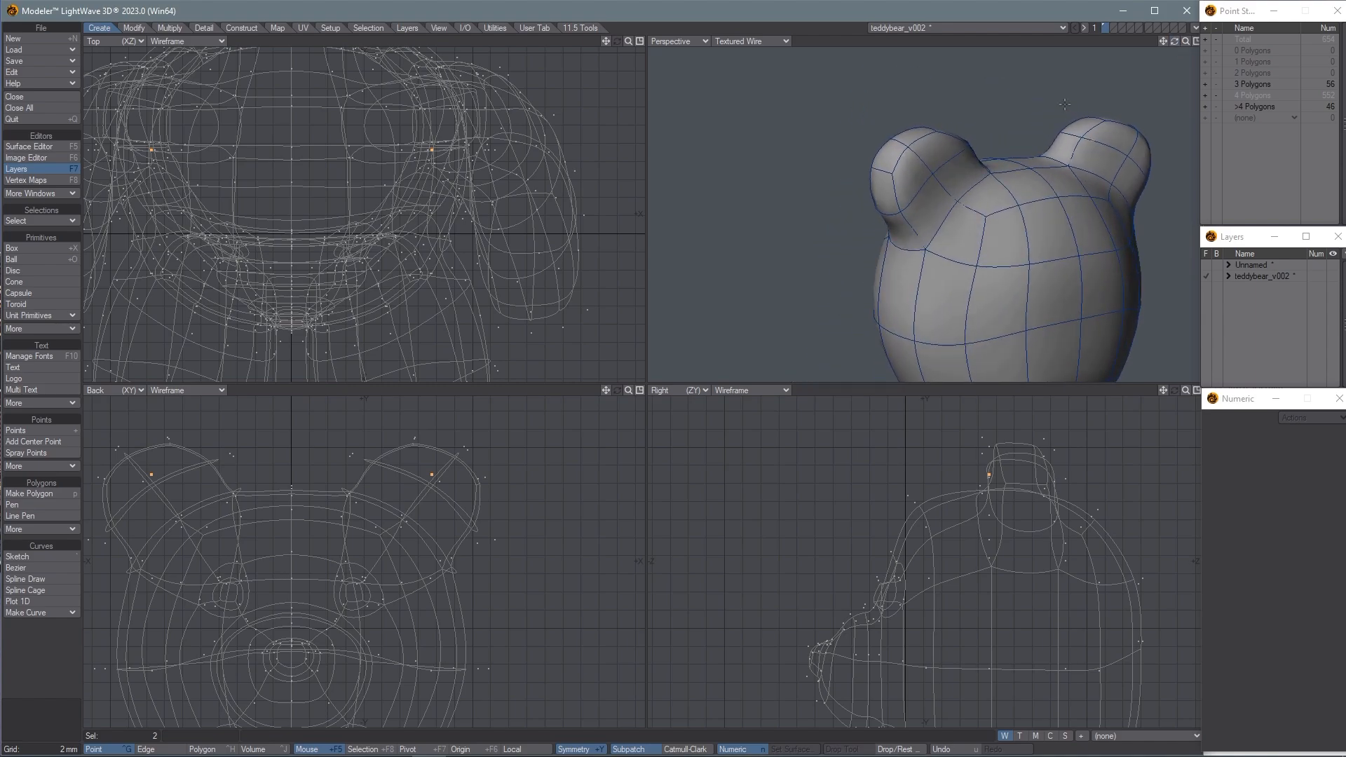
left_click(933, 167)
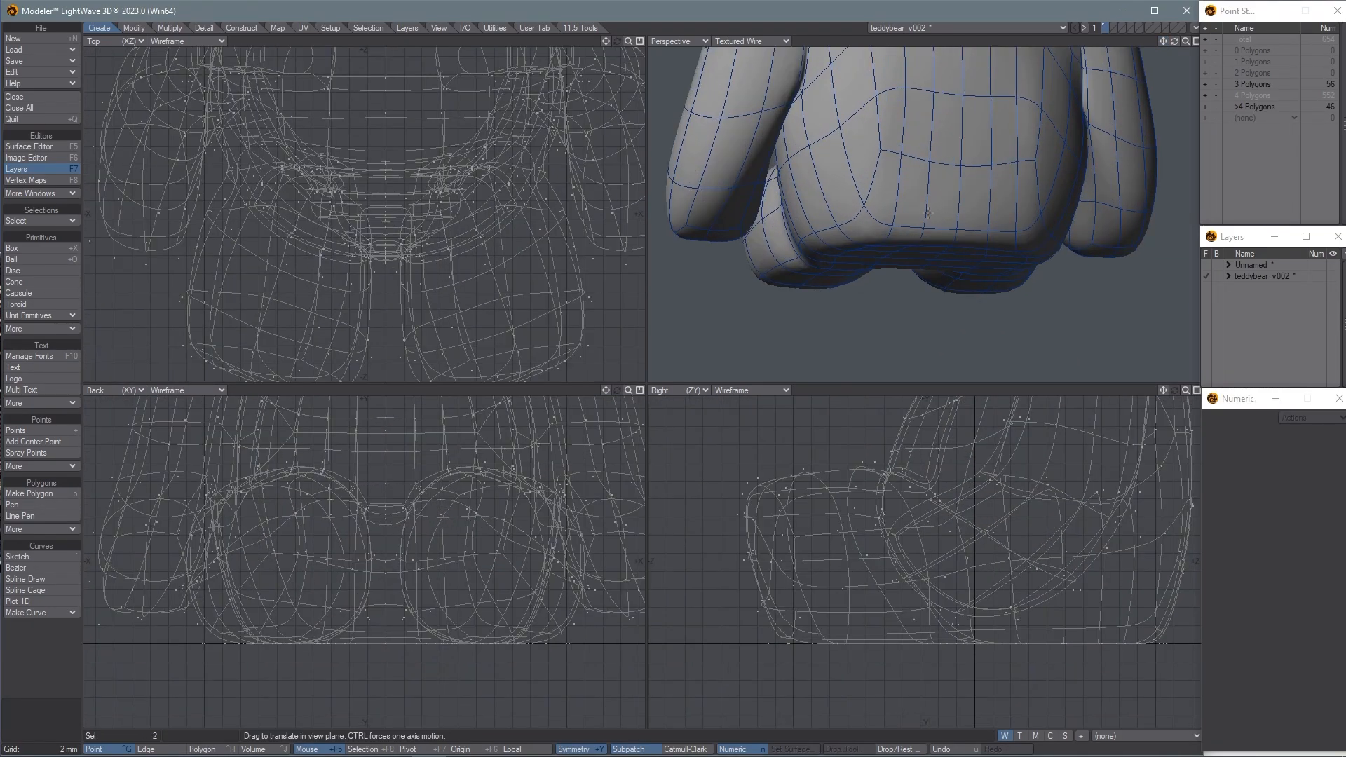
Switch to Polygon mode to start the tail on the lower back.
left_click(202, 749)
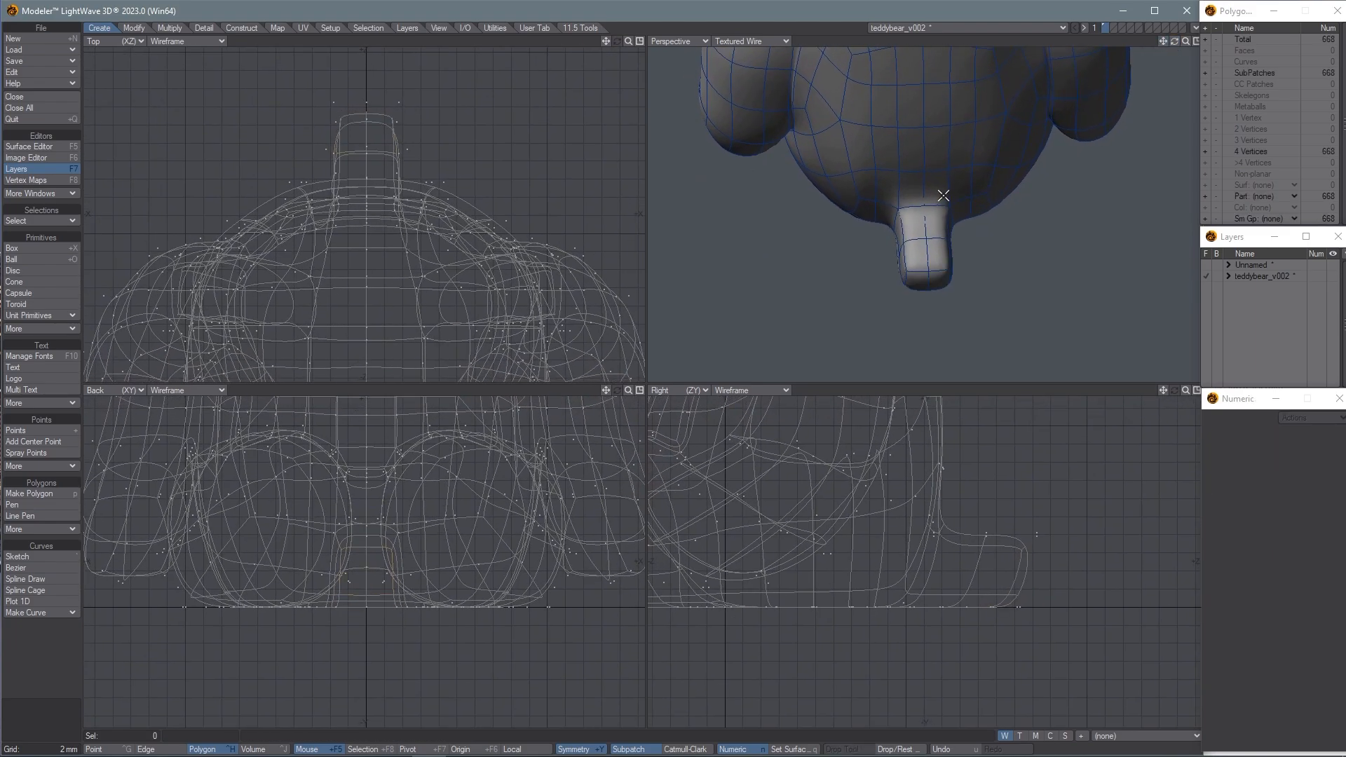
Select the eight polygons around the tail base for stretching.
left_click(922, 191)
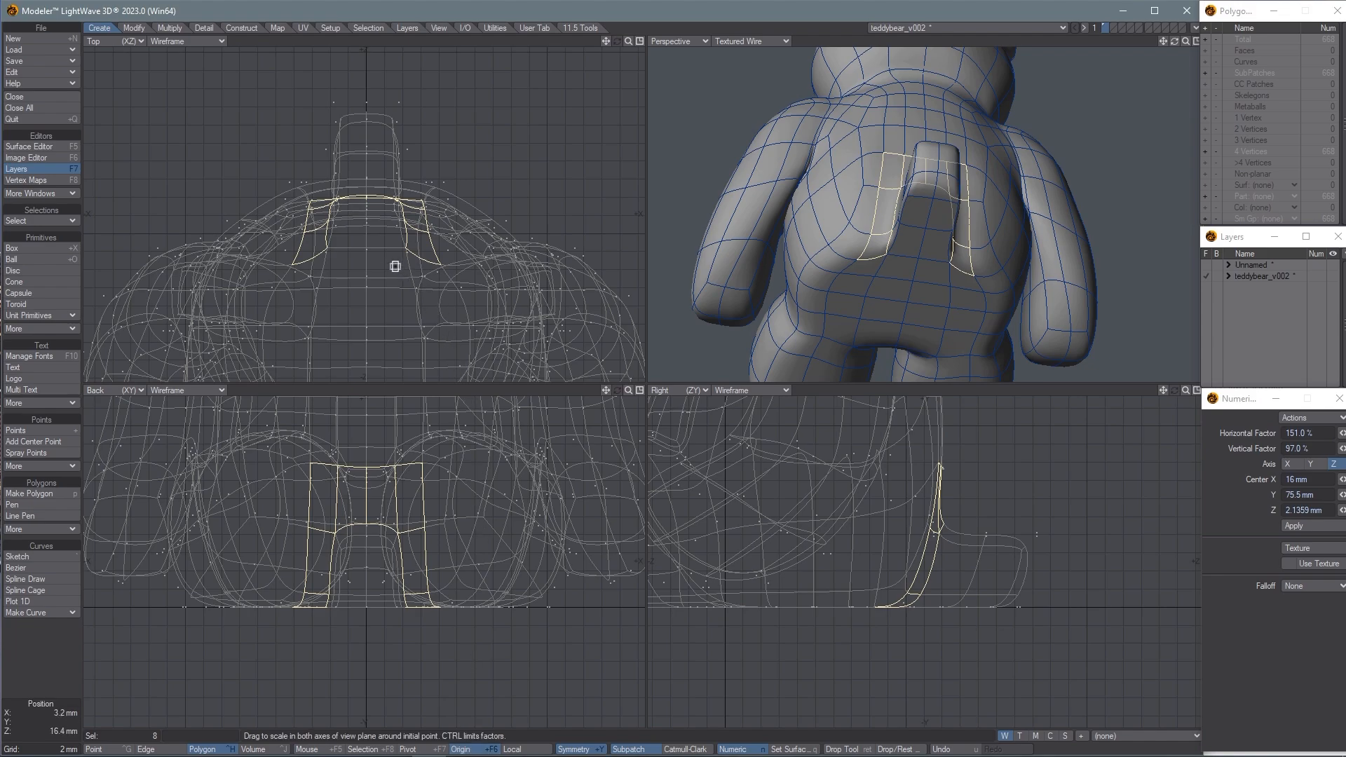
mouse_move(459, 241)
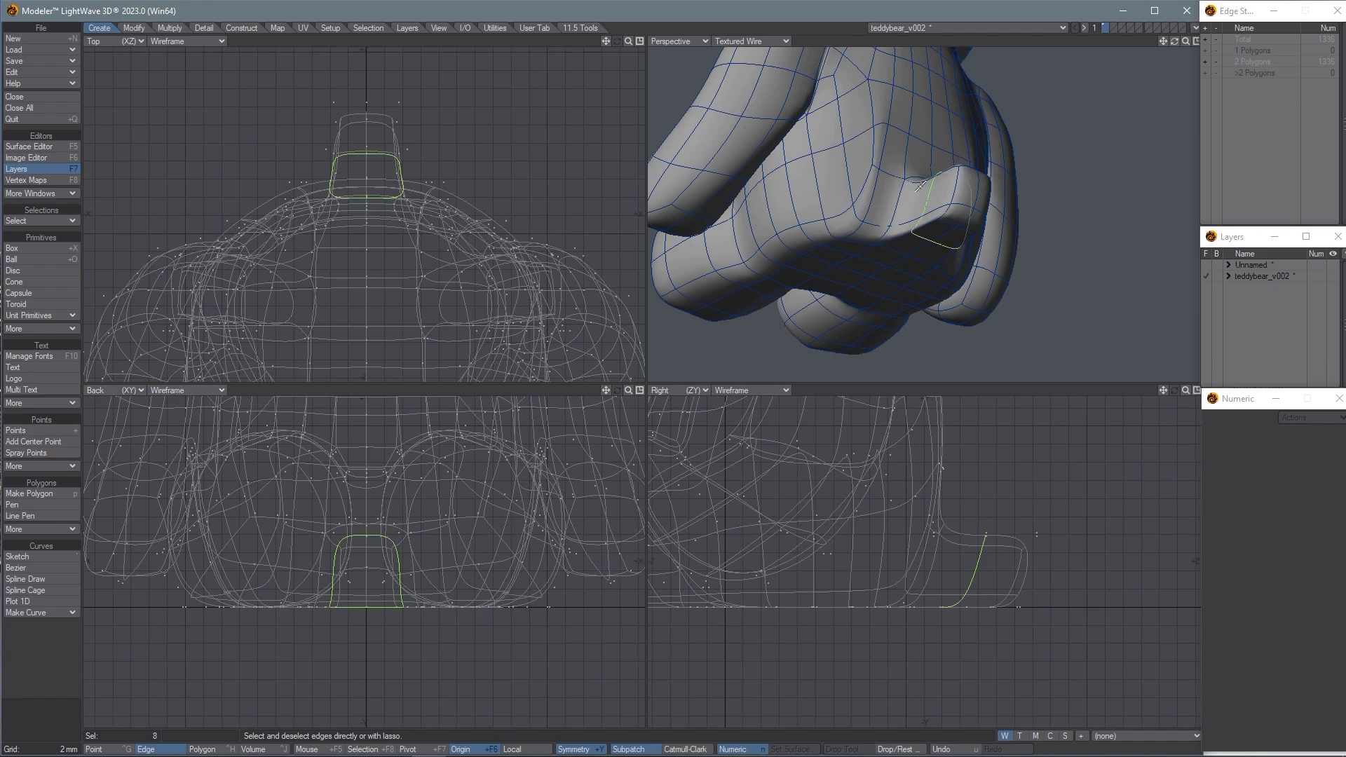
mouse_move(1154, 51)
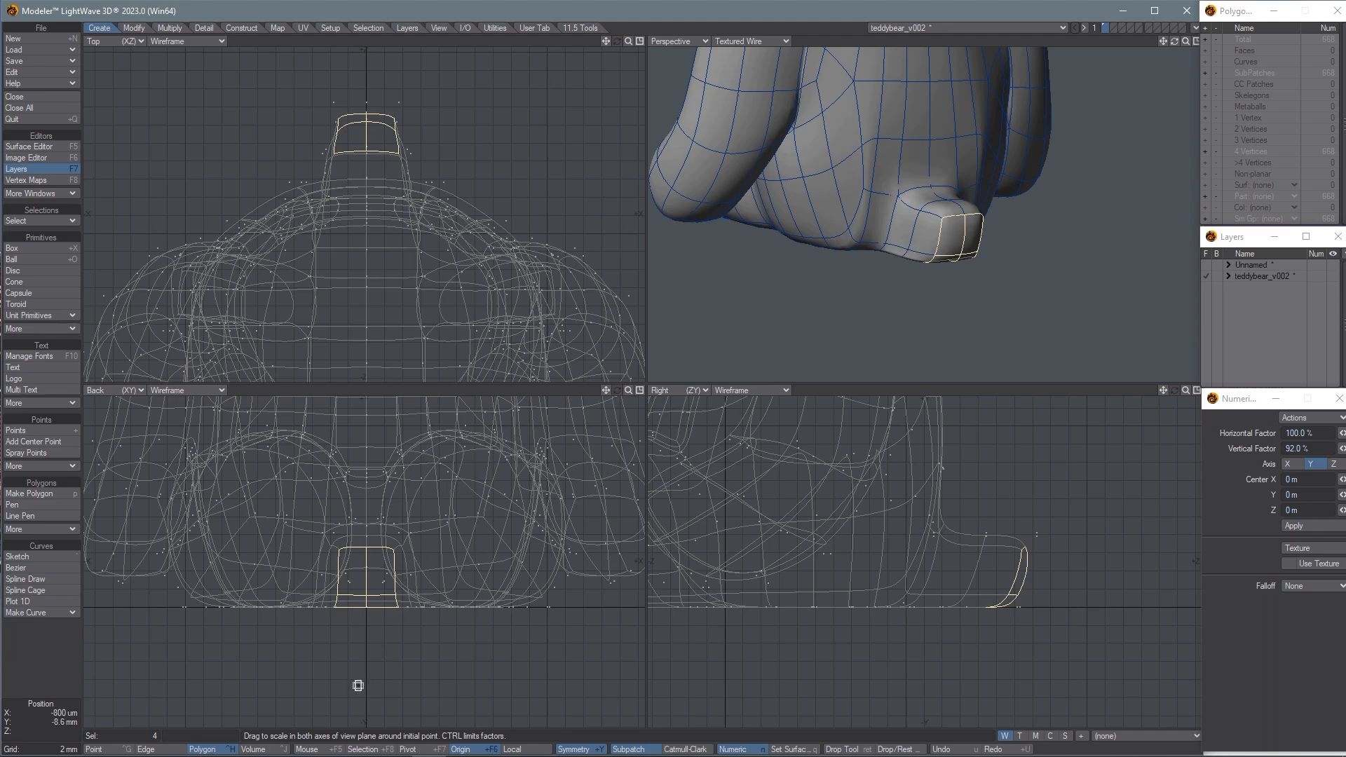
Activate Move to pull the foot-tip cap back -1.8 mm along Z.
left_click(307, 749)
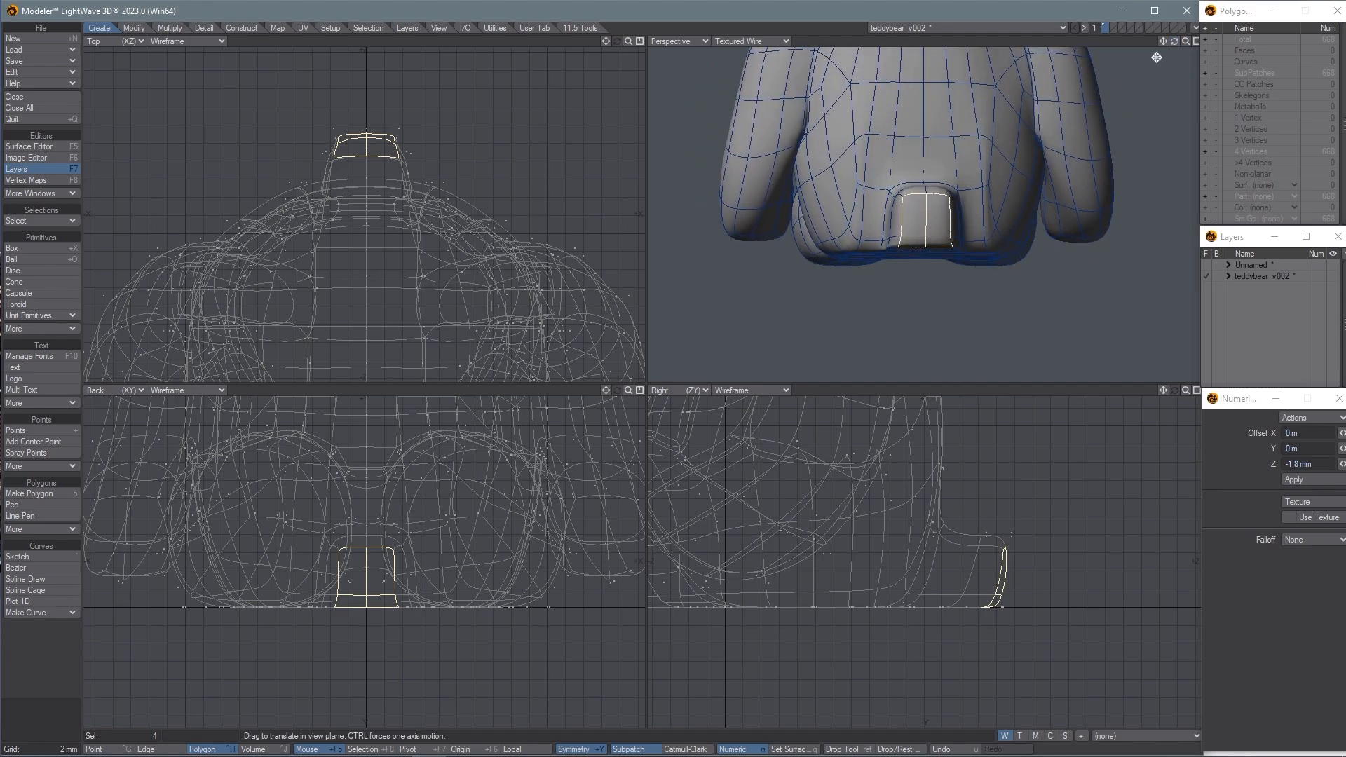
mouse_move(959, 206)
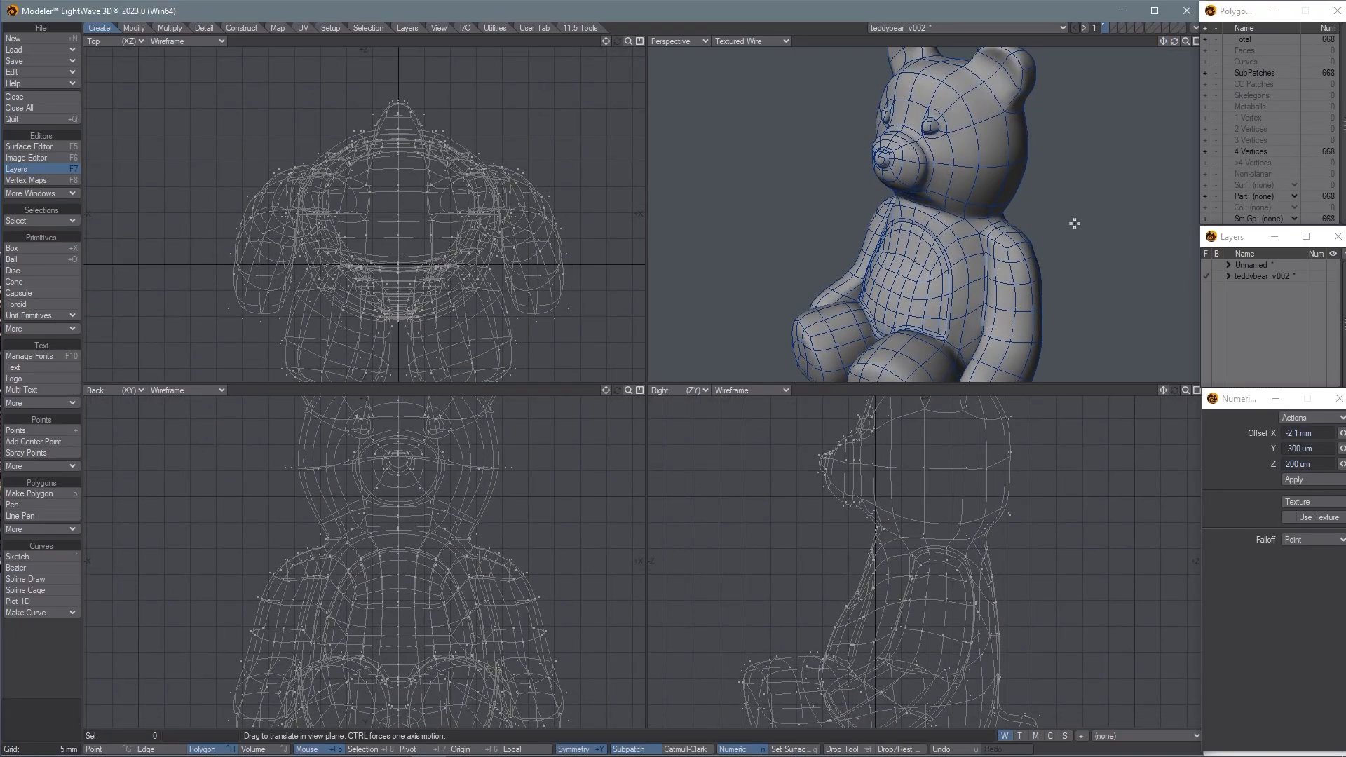
mouse_move(1065, 223)
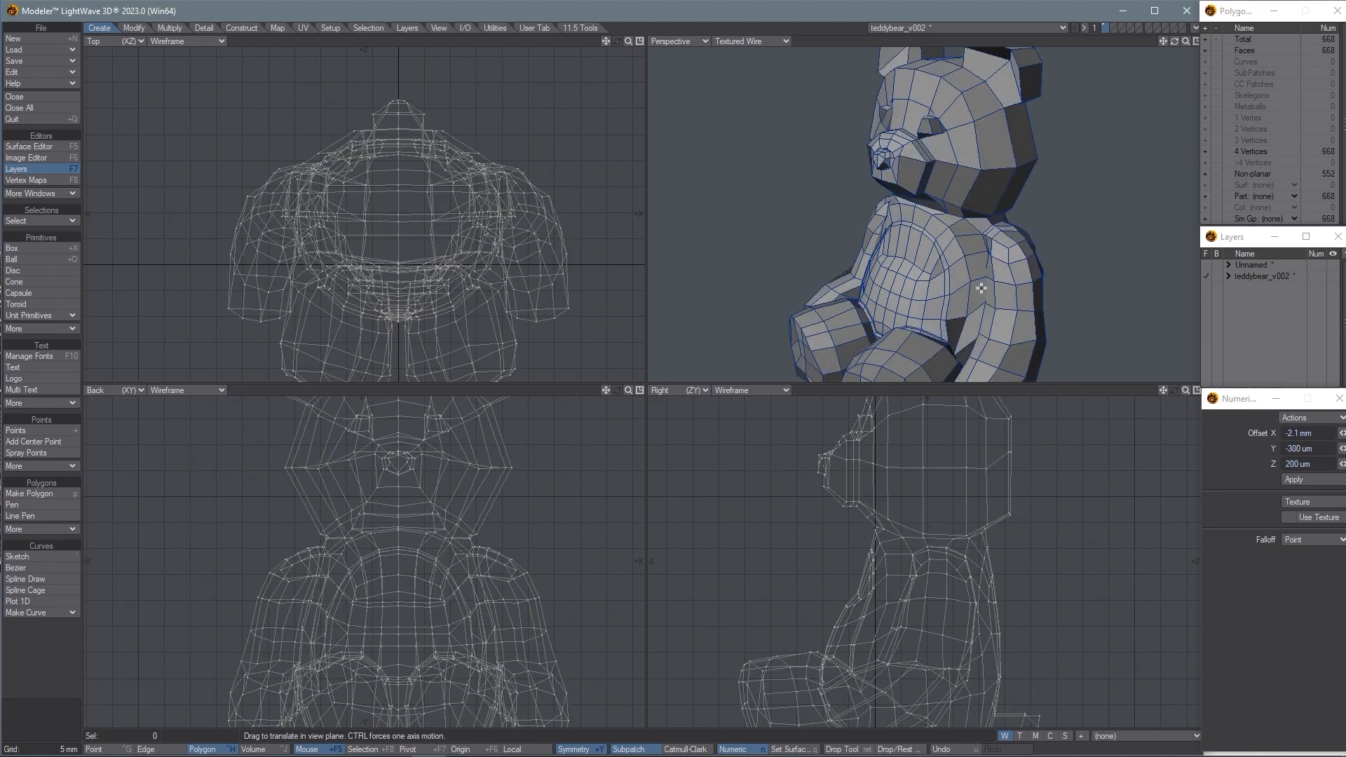
mouse_move(859, 114)
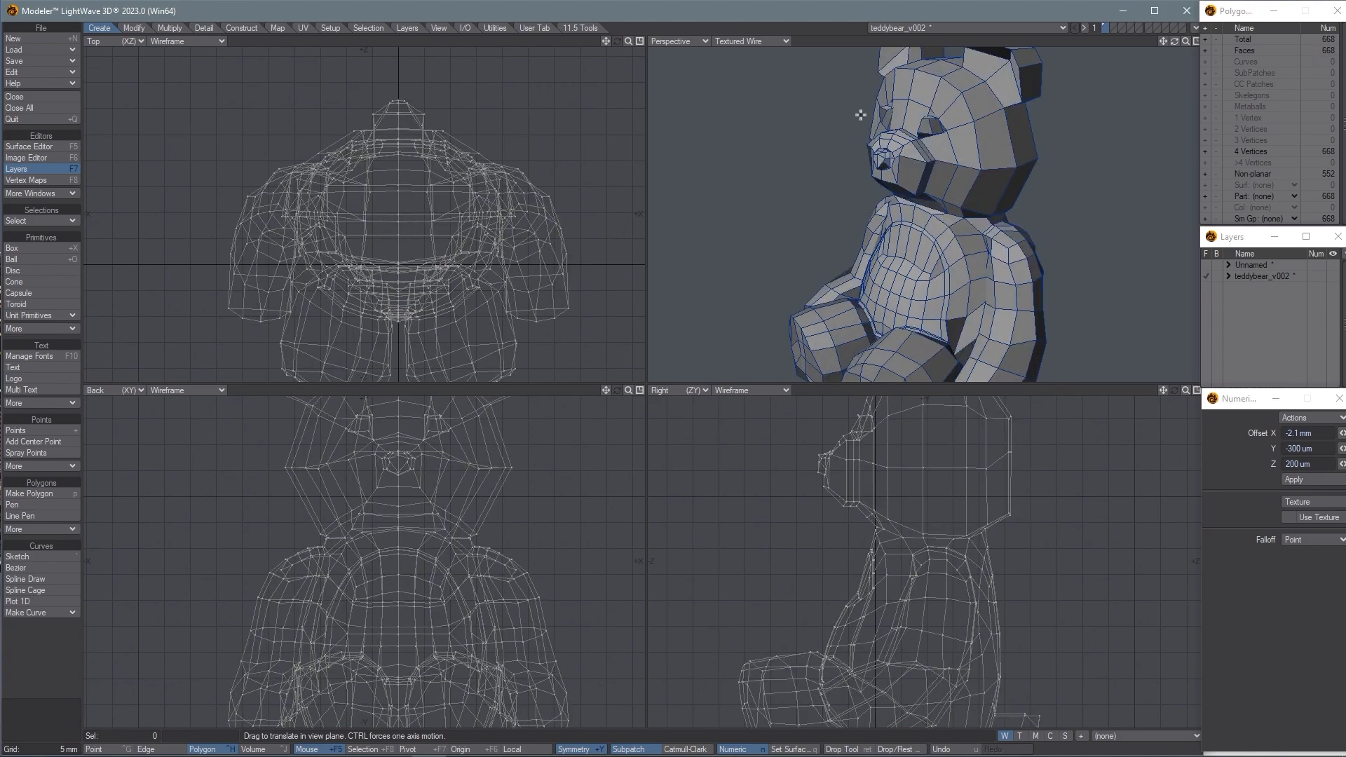
mouse_move(893, 105)
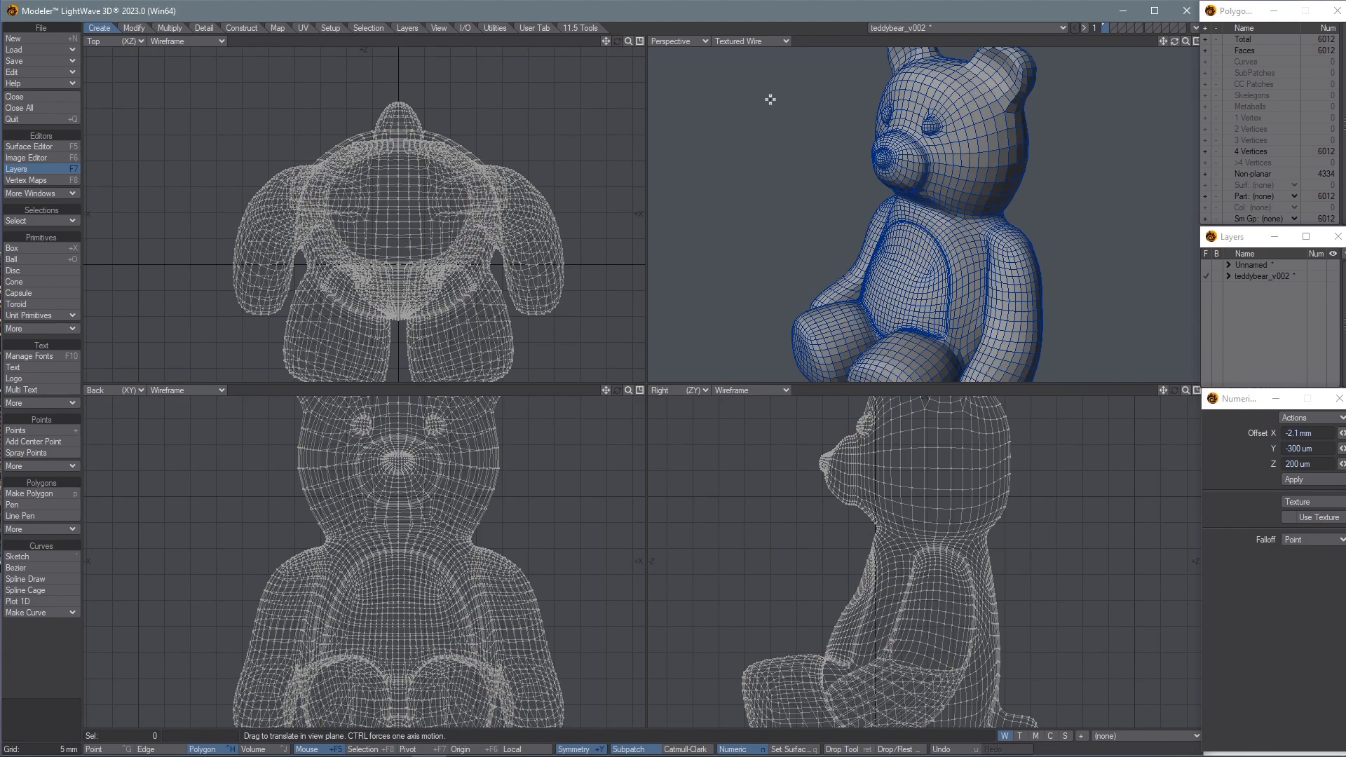
Set the Perspective viewport's render mode to Texture shading.
left_click(749, 41)
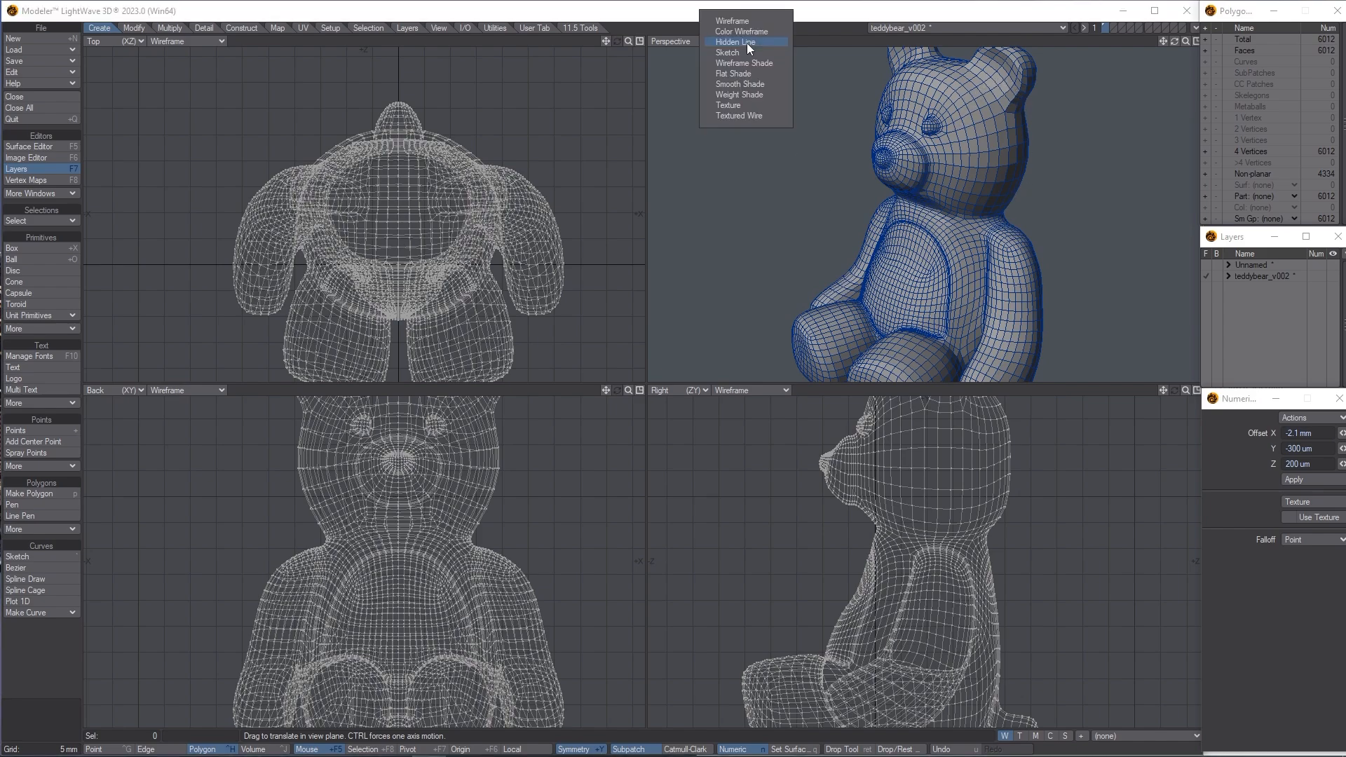
mouse_move(748, 105)
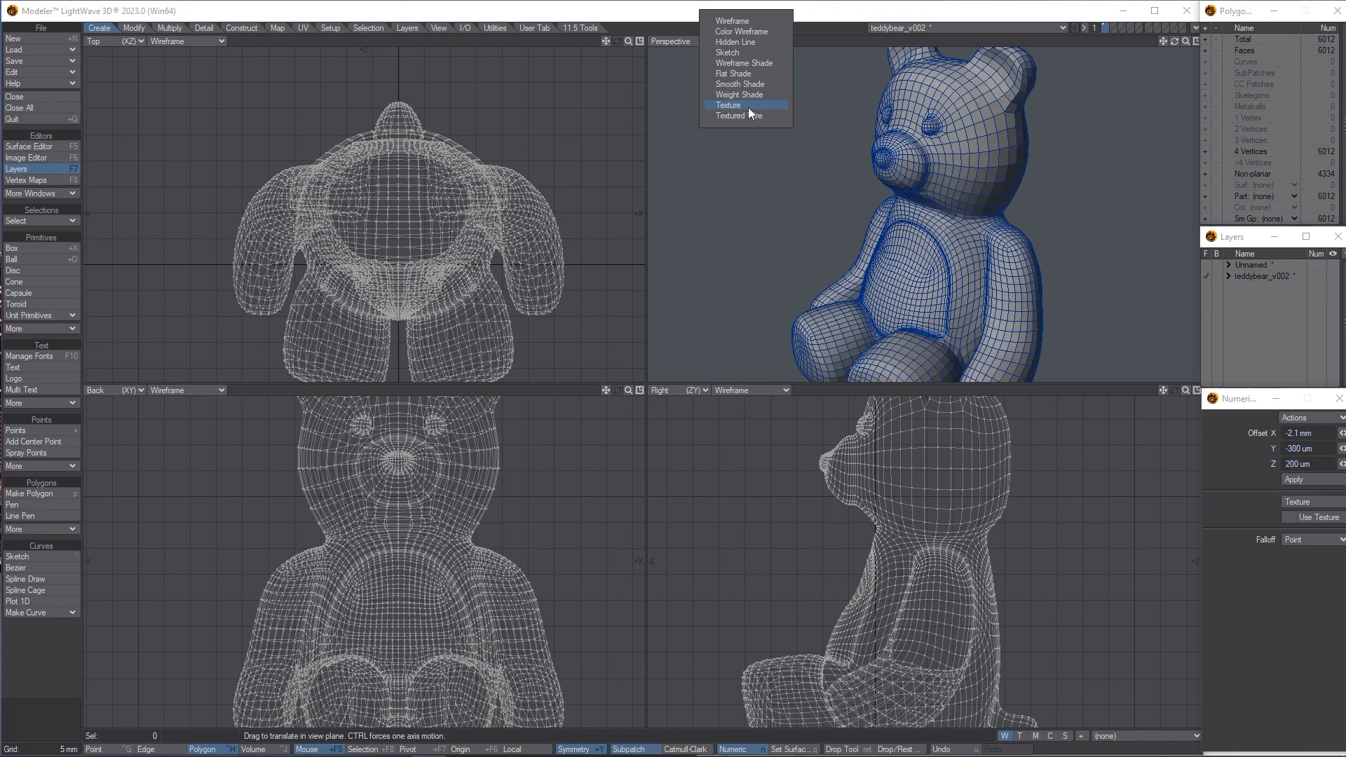
left_click(727, 105)
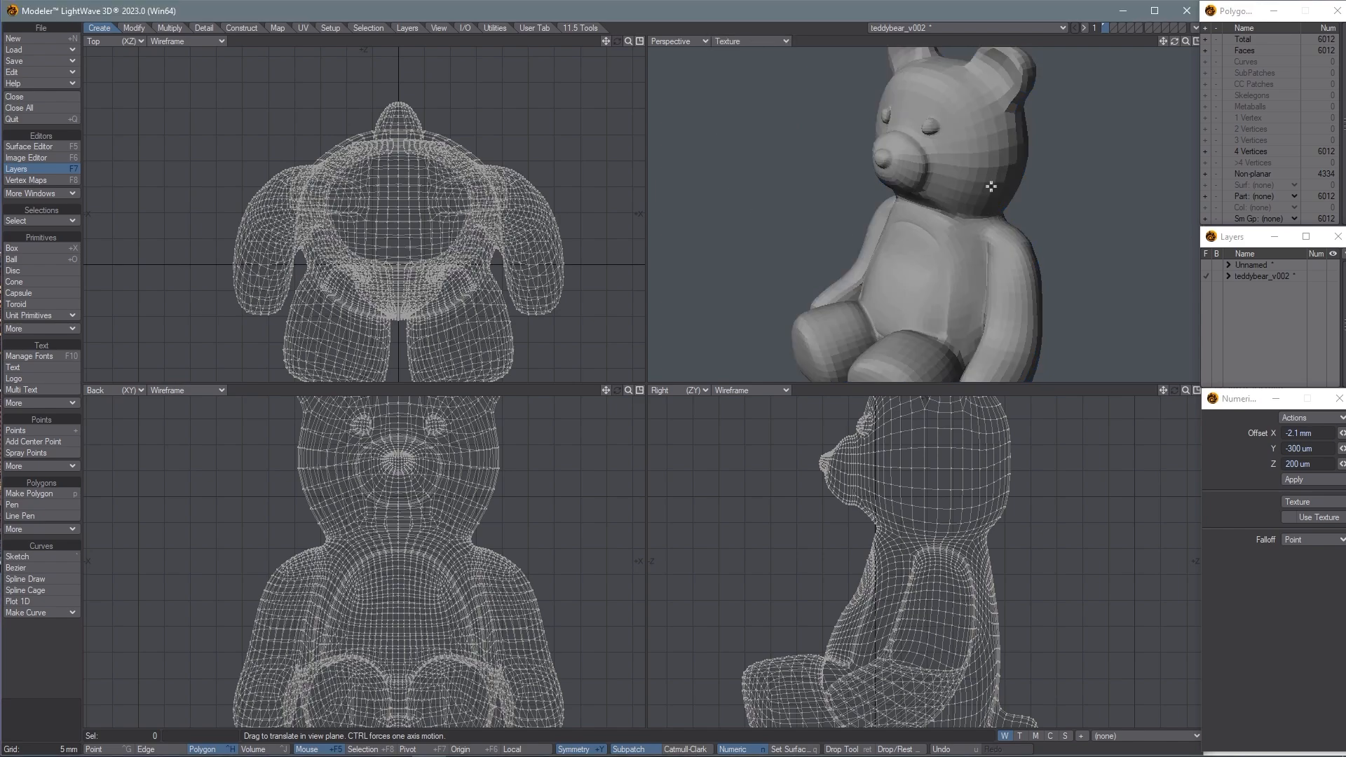
mouse_move(995, 114)
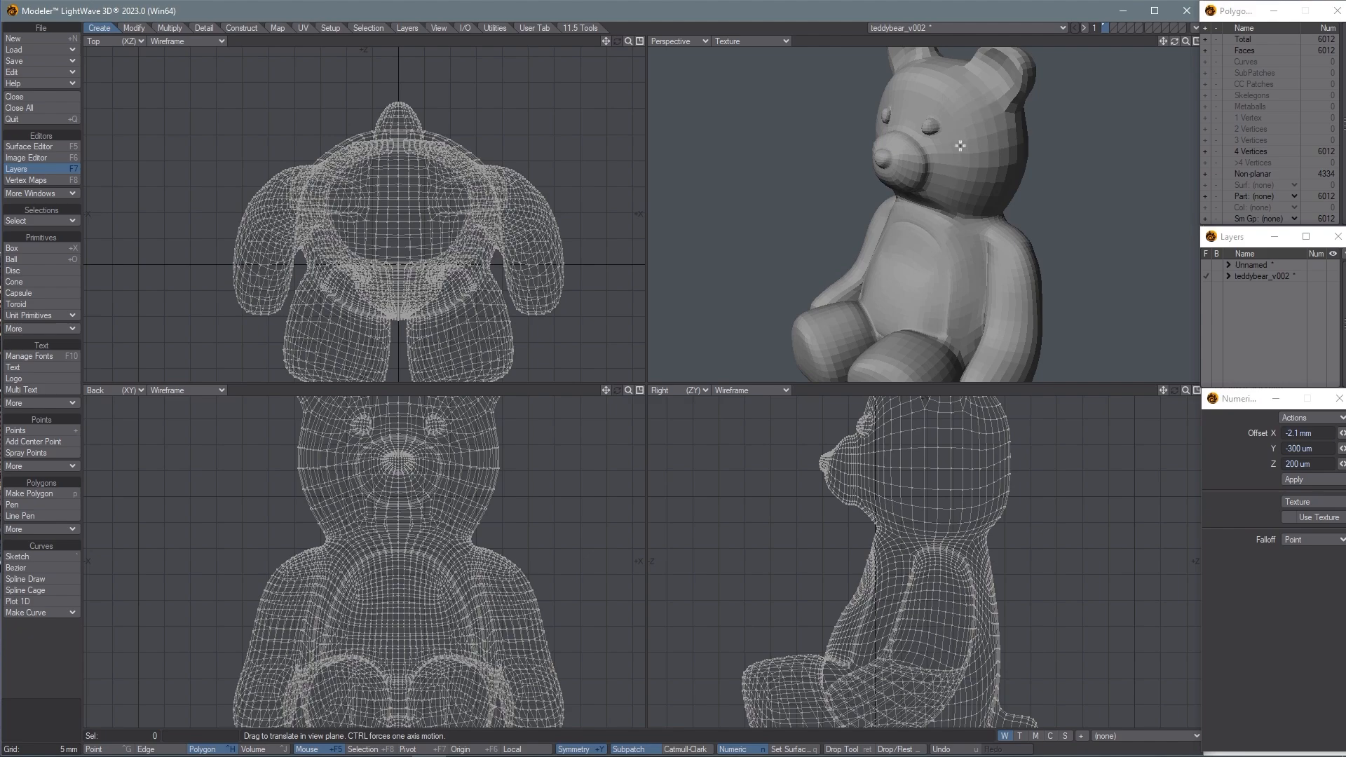
mouse_move(962, 160)
type("0")
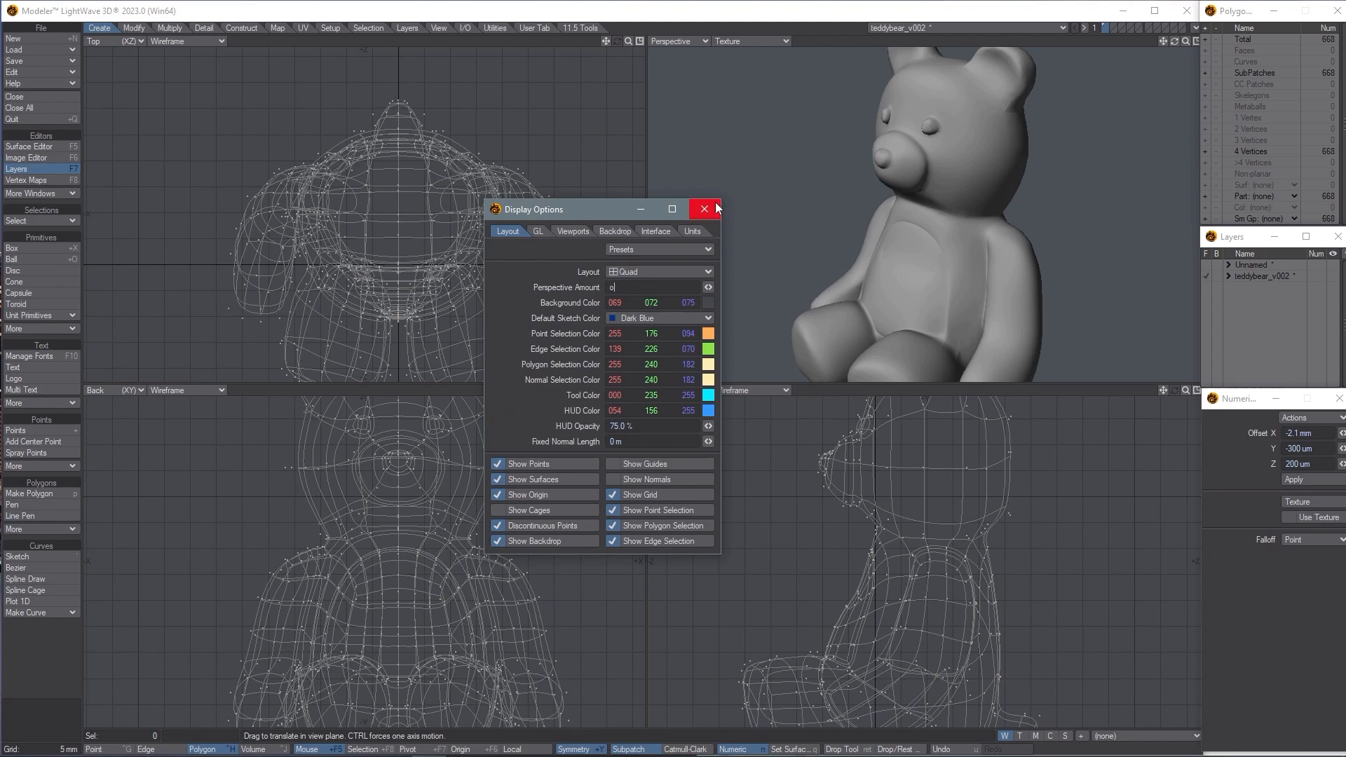
Raise Subpatch Divisions from 3 to 6 in General Options and close the panel.
left_click(702, 209)
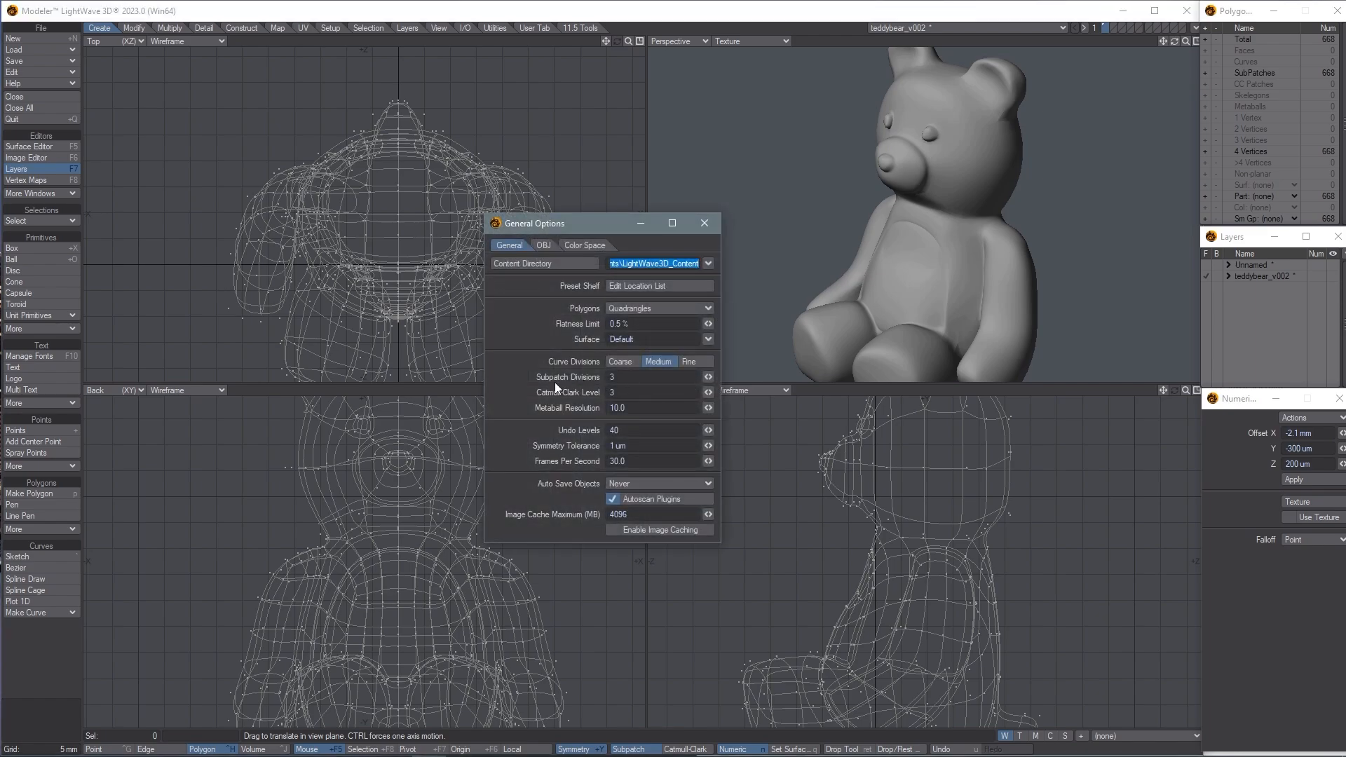
mouse_move(715, 380)
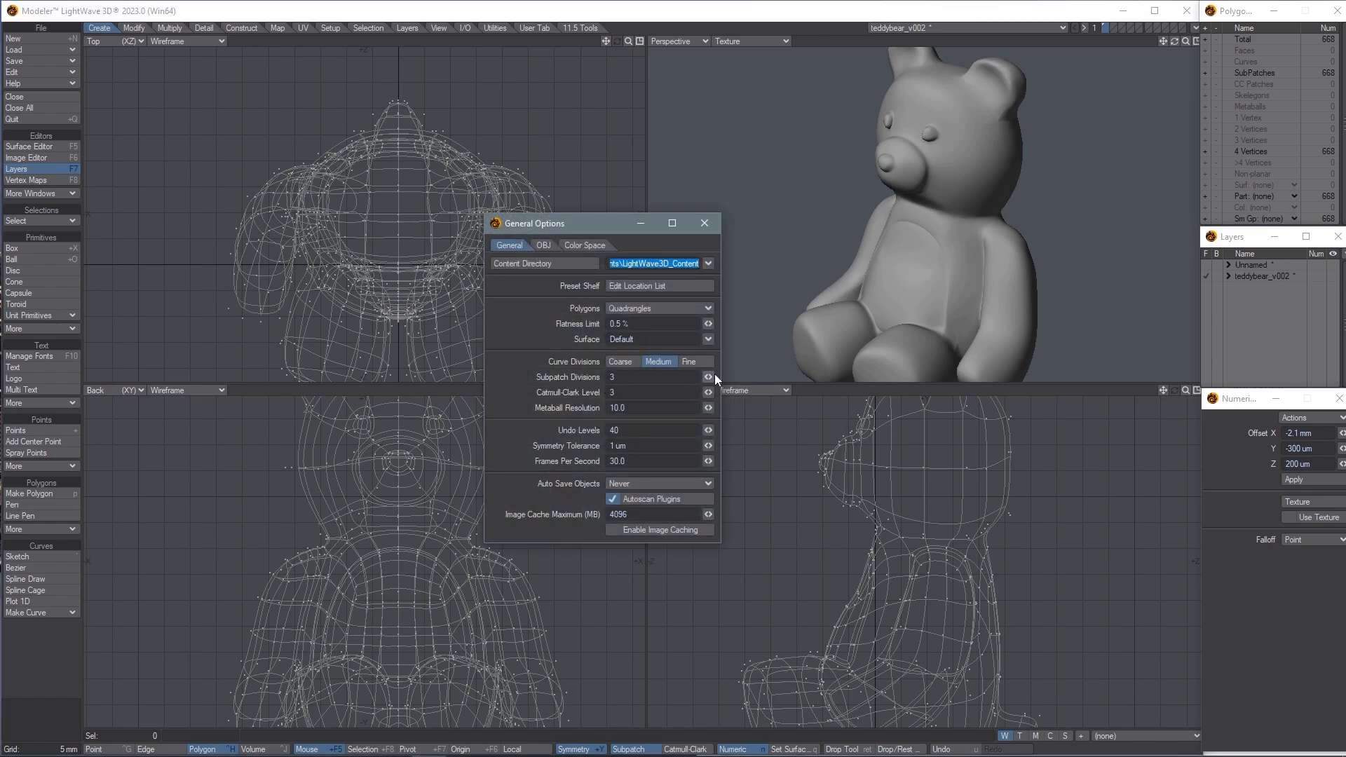
left_click(707, 373)
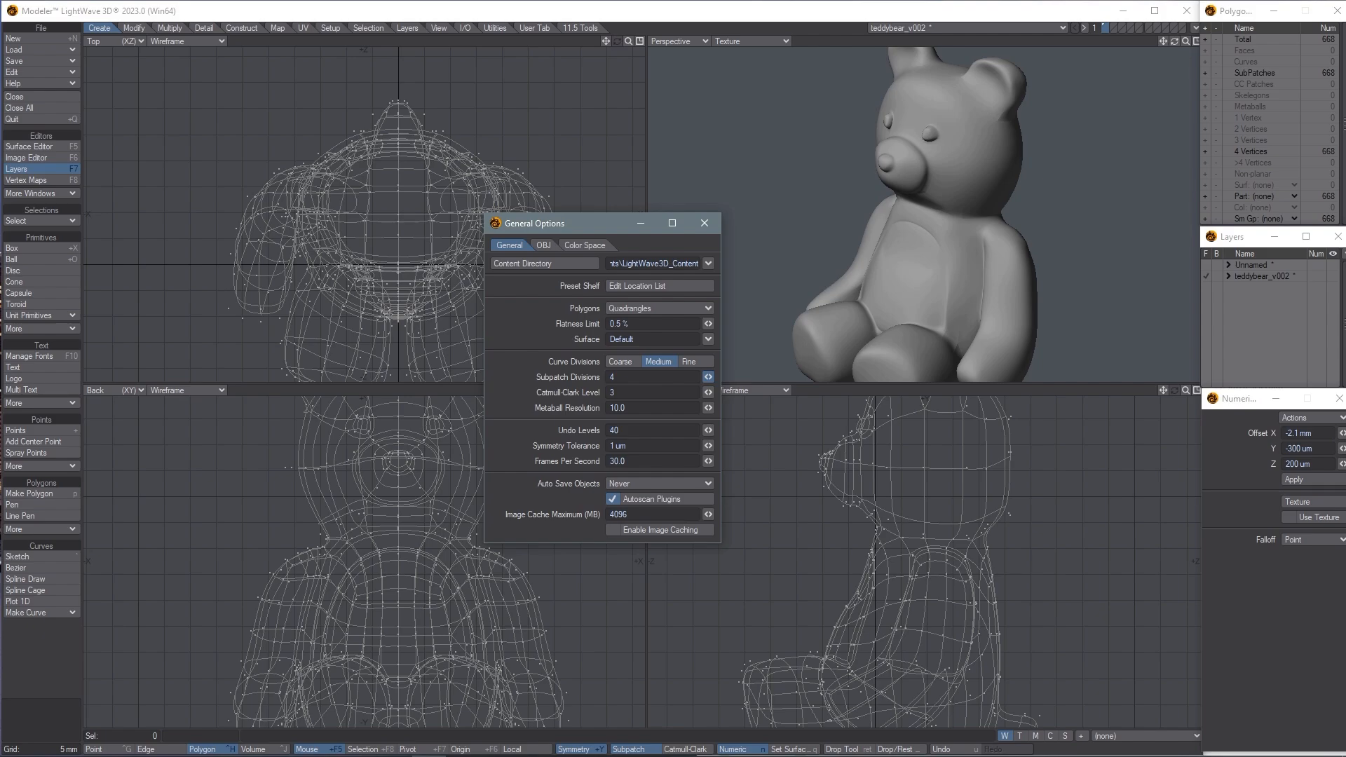
left_click(708, 377)
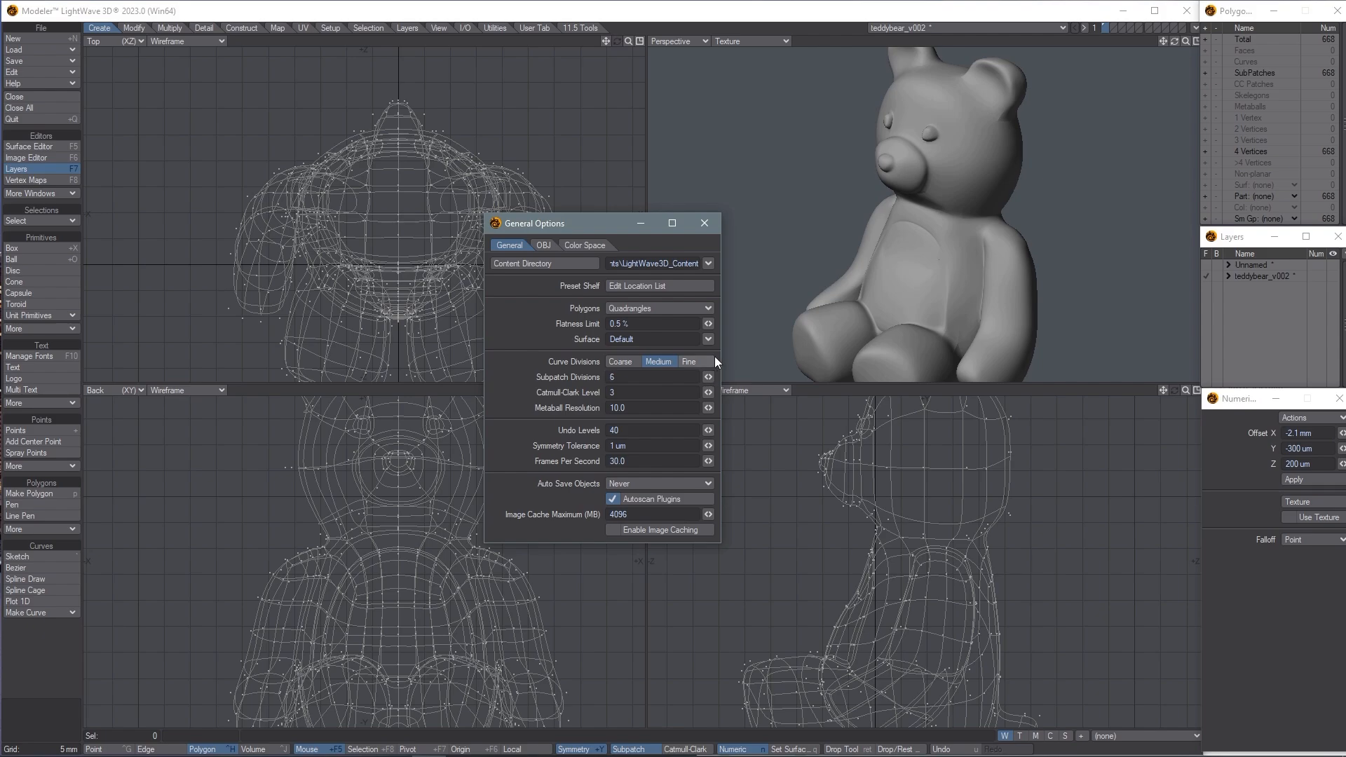
left_click(703, 223)
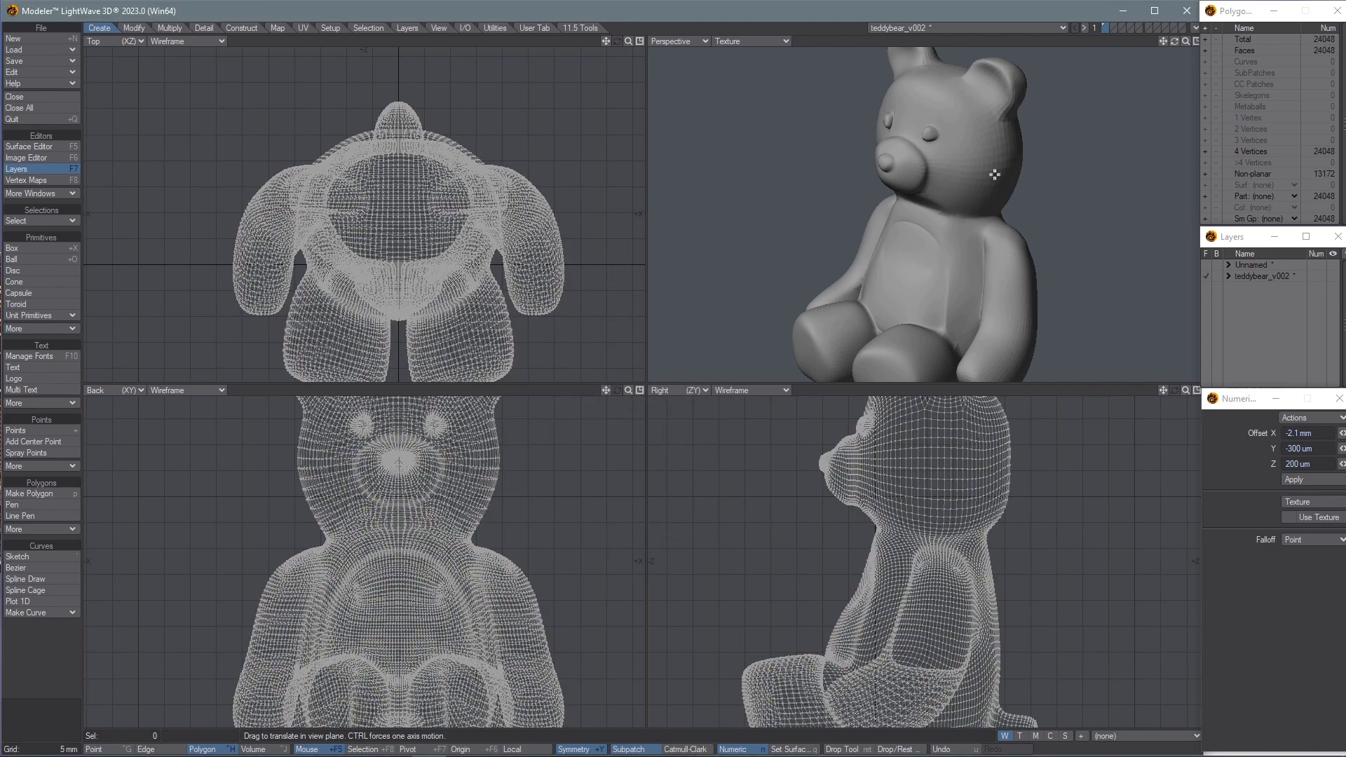
mouse_move(966, 174)
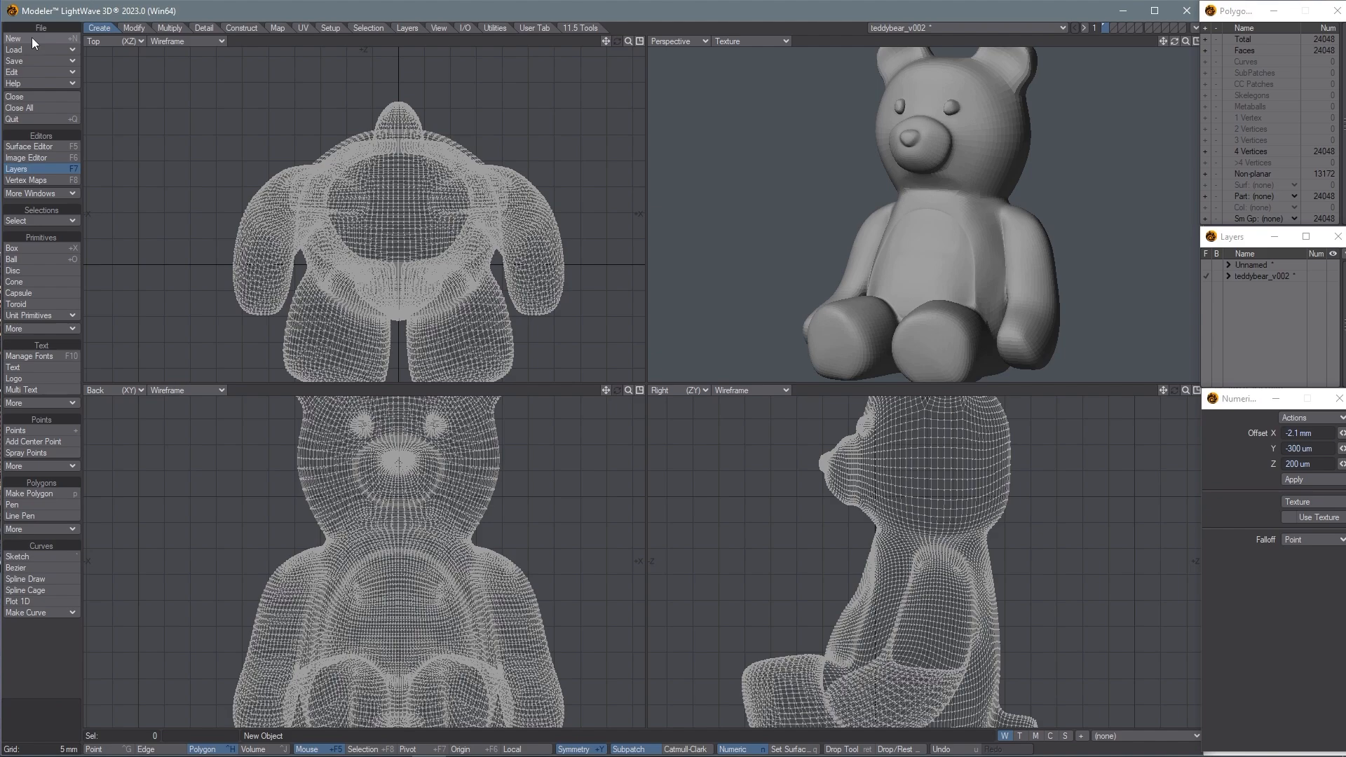
Start an STL export from File > Save > Export.
left_click(14, 59)
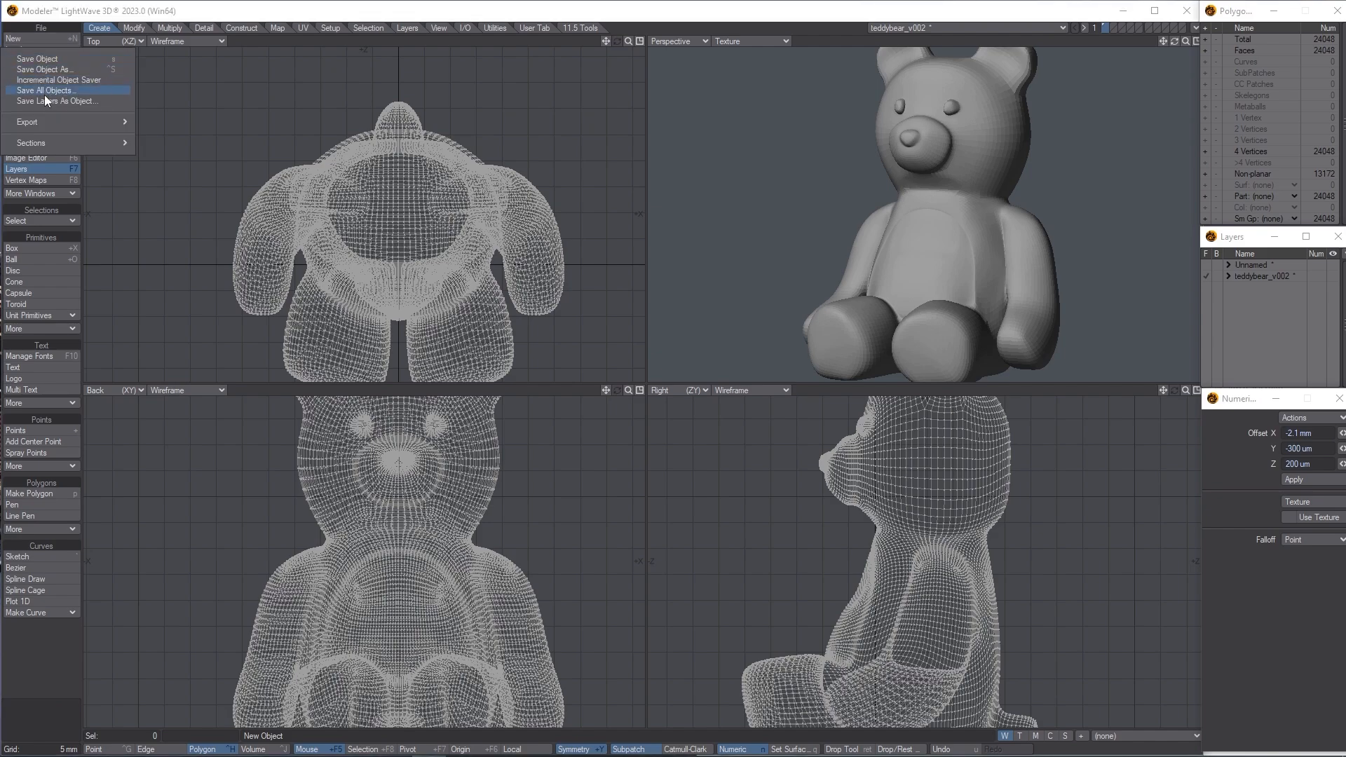
left_click(27, 121)
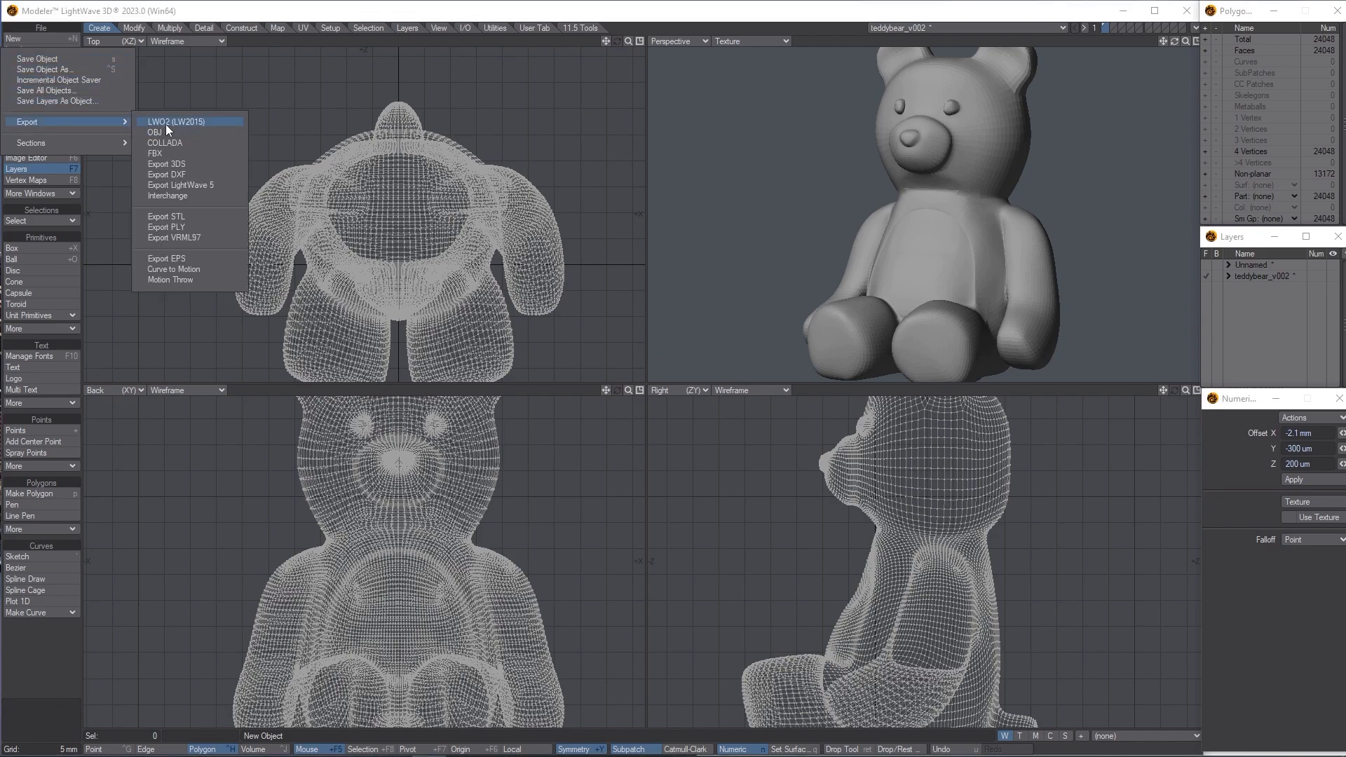
left_click(155, 131)
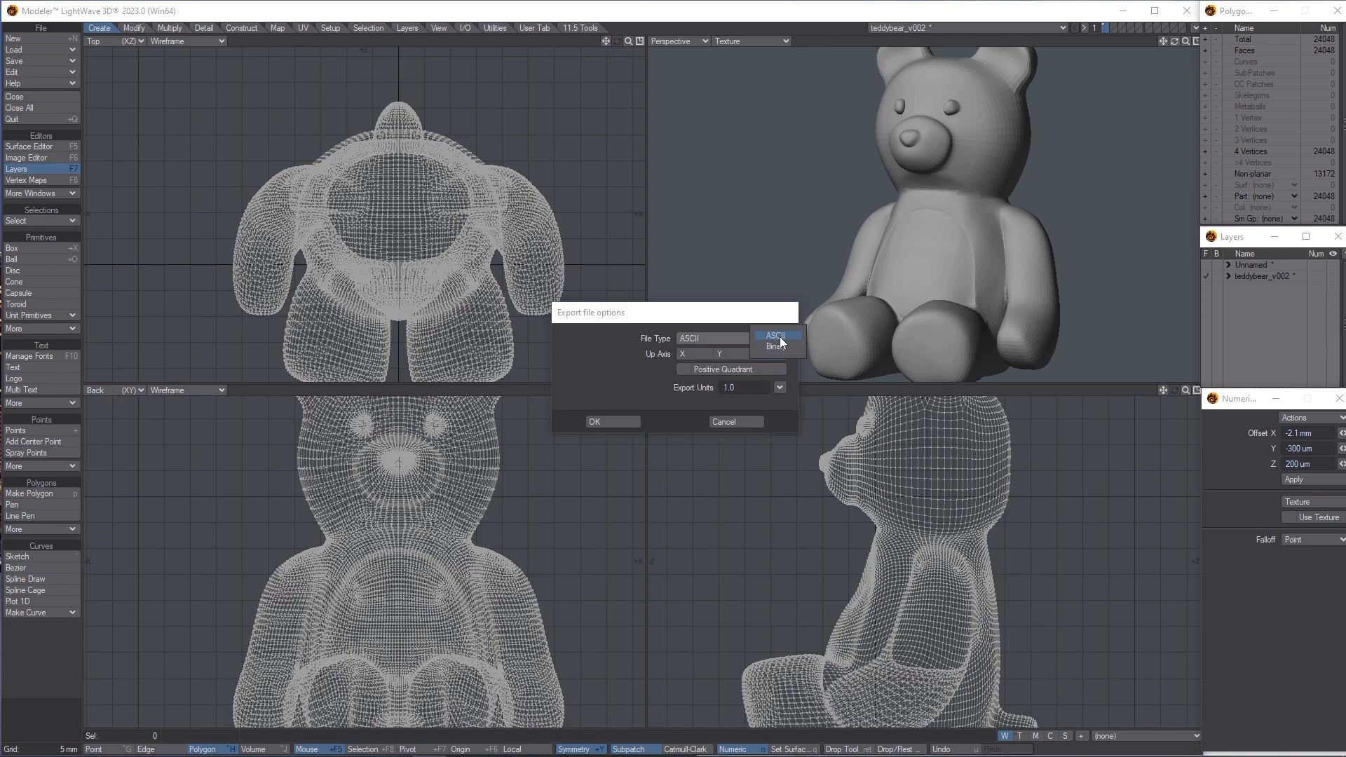
Set the STL export to Binary file type with export units 0.001.
left_click(775, 345)
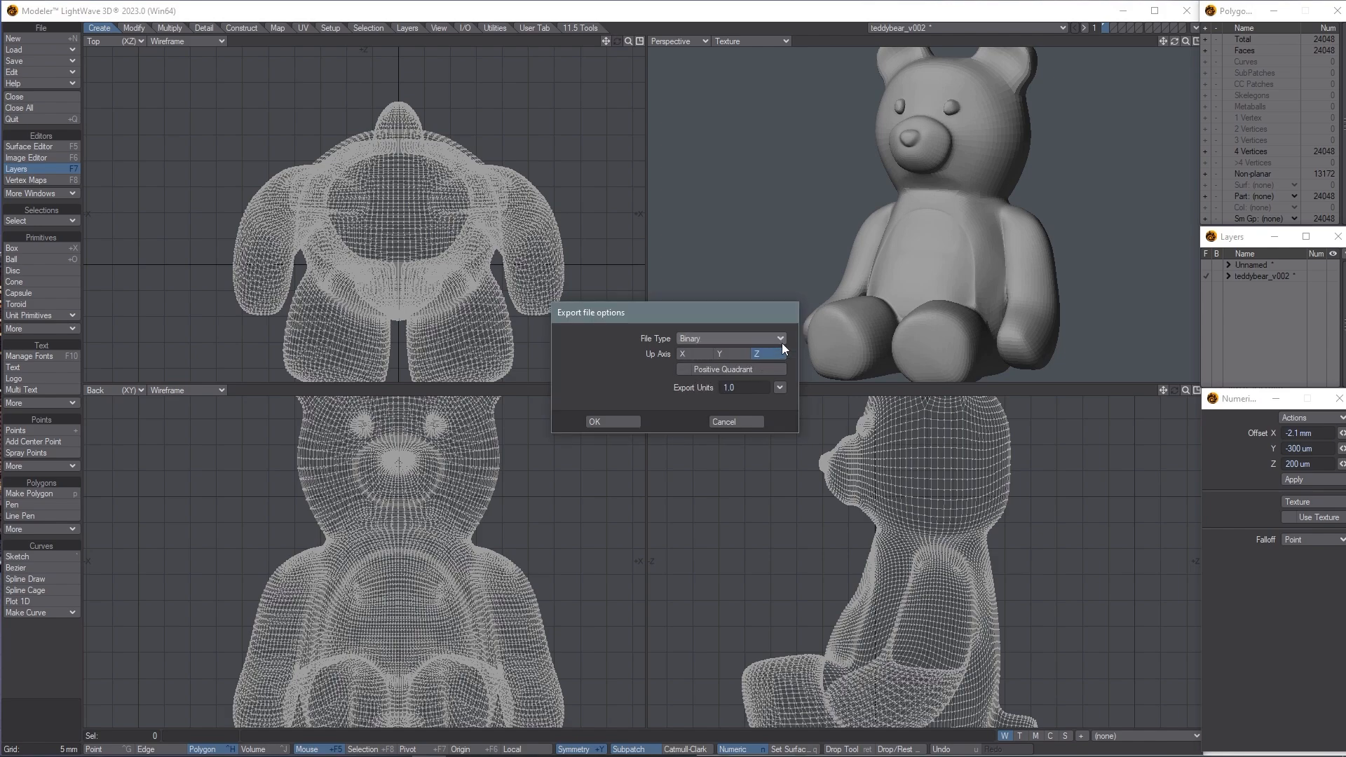
mouse_move(769, 359)
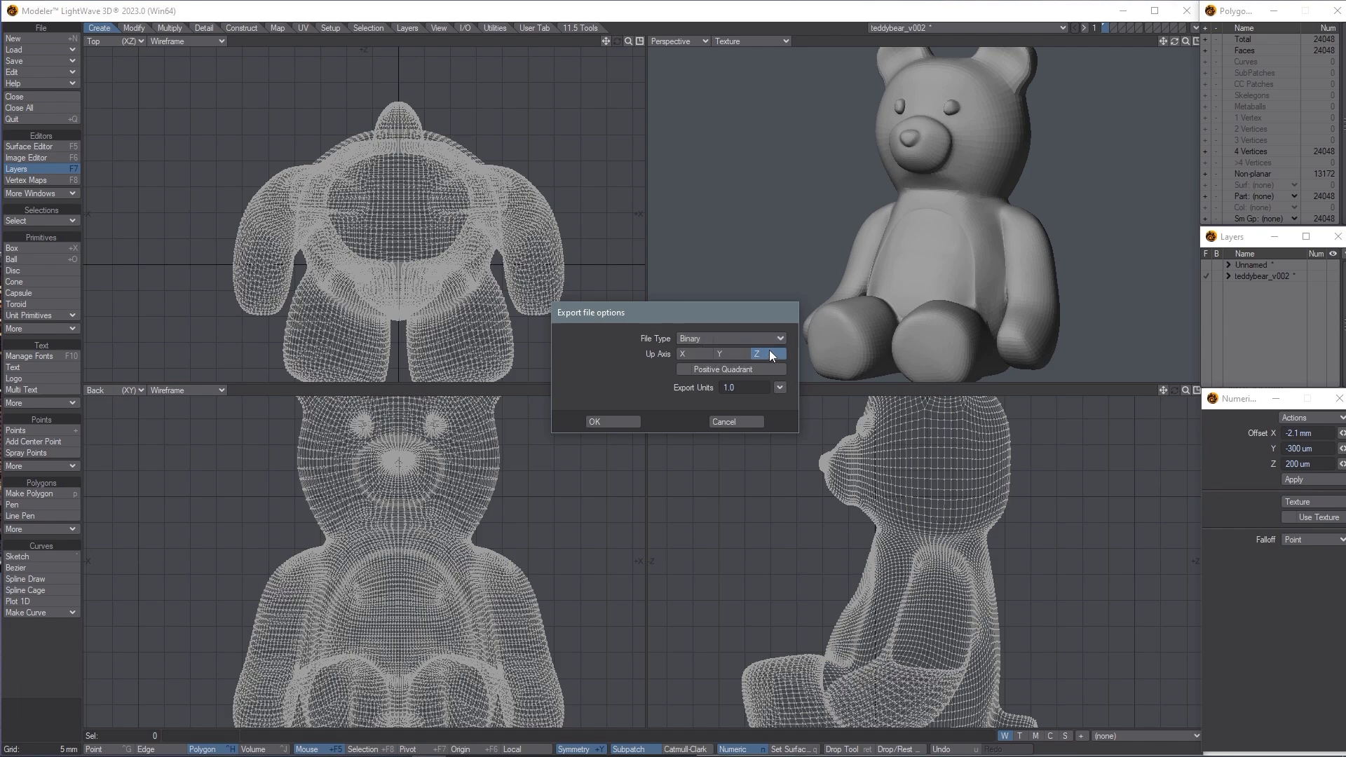
mouse_move(783, 353)
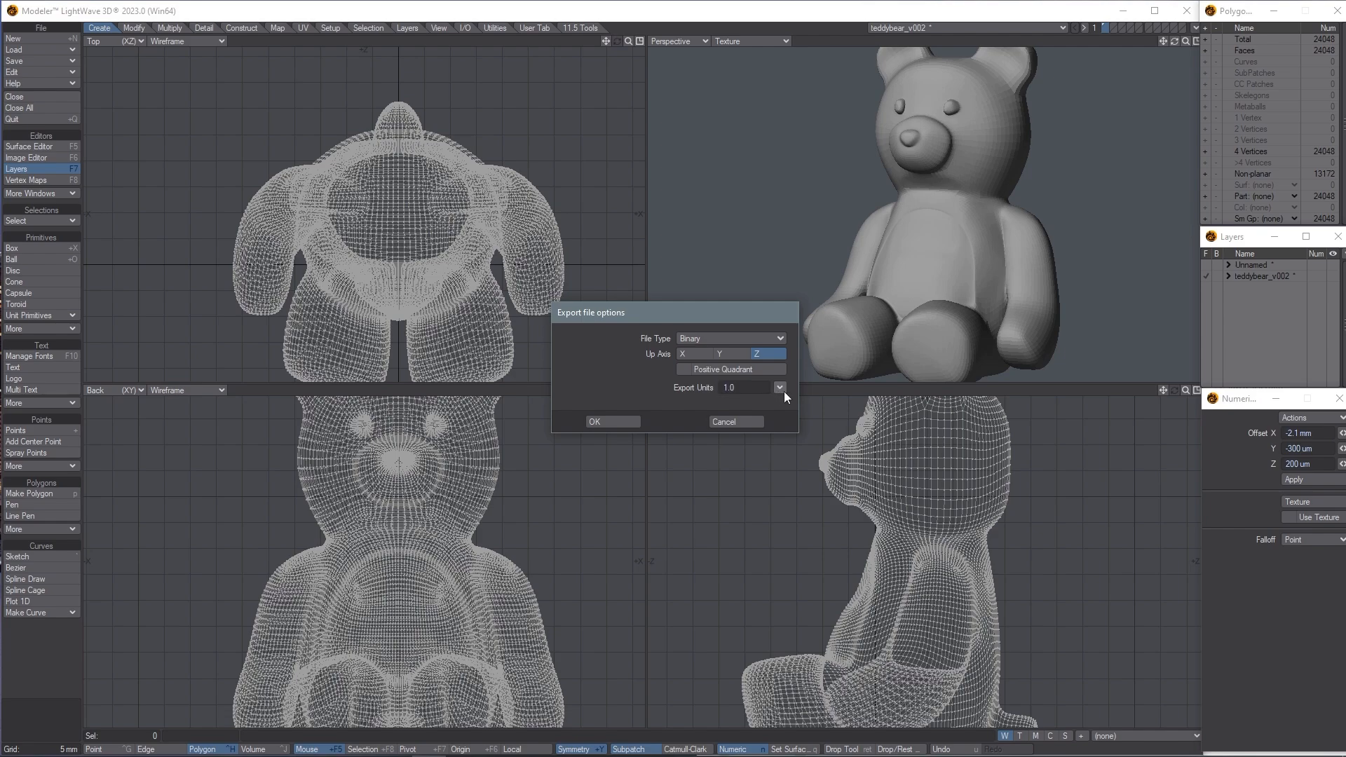
left_click(778, 387)
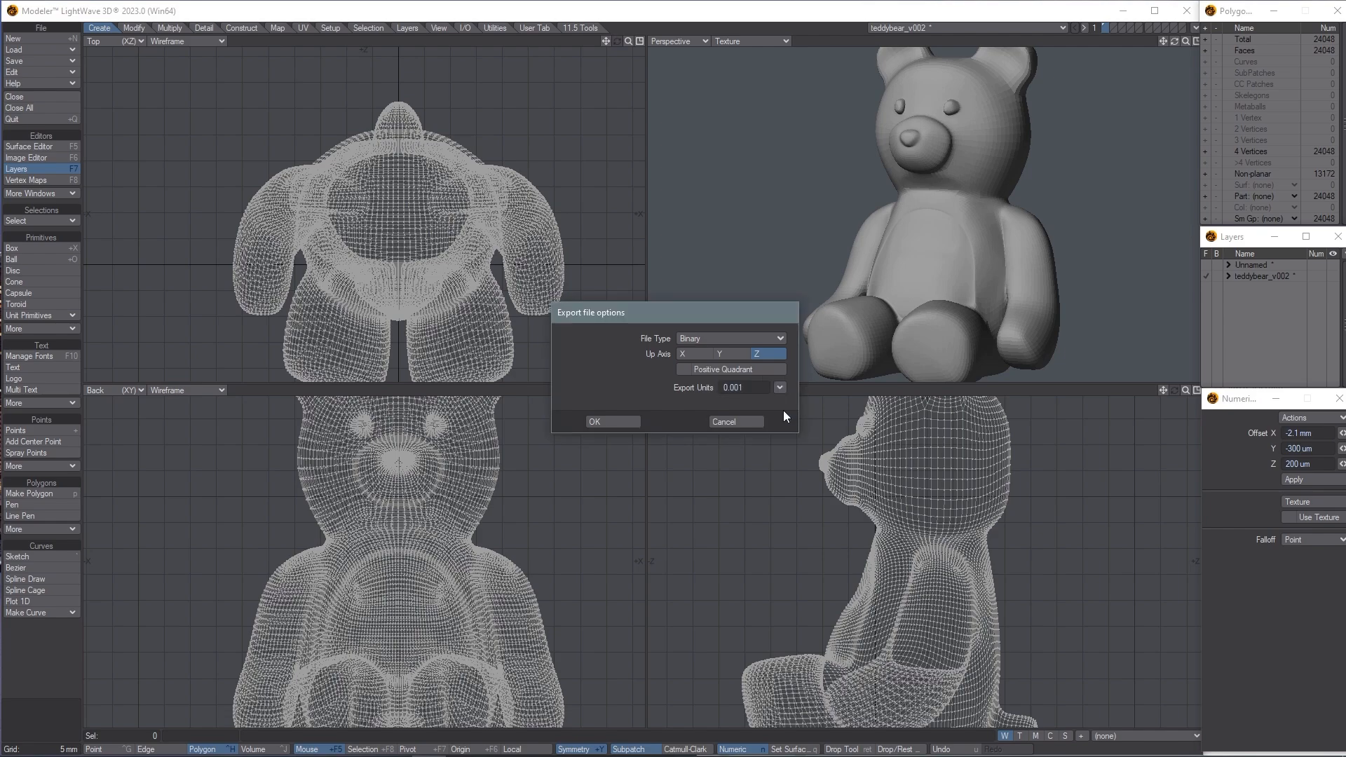
left_click(609, 422)
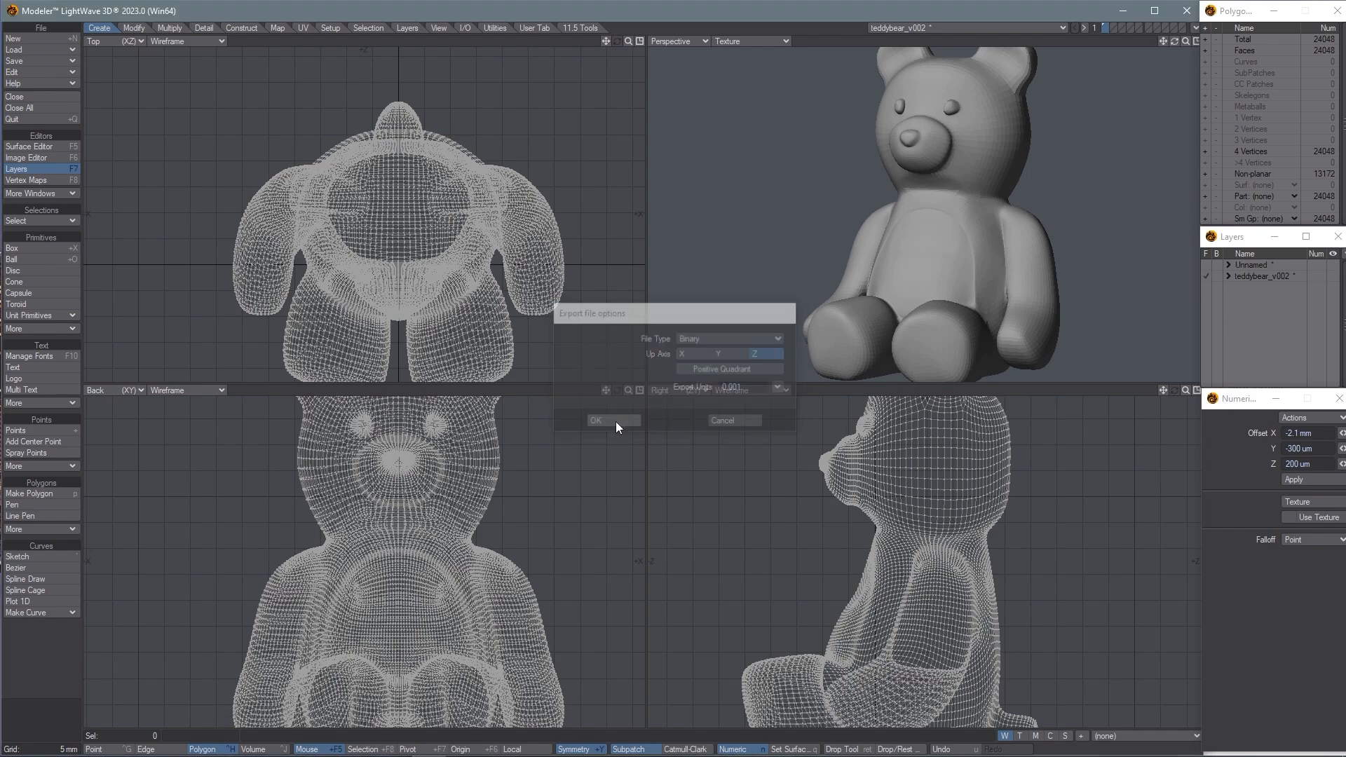
Confirm export options and save the file as teddybear.stl in TPU_test Objects.
left_click(613, 420)
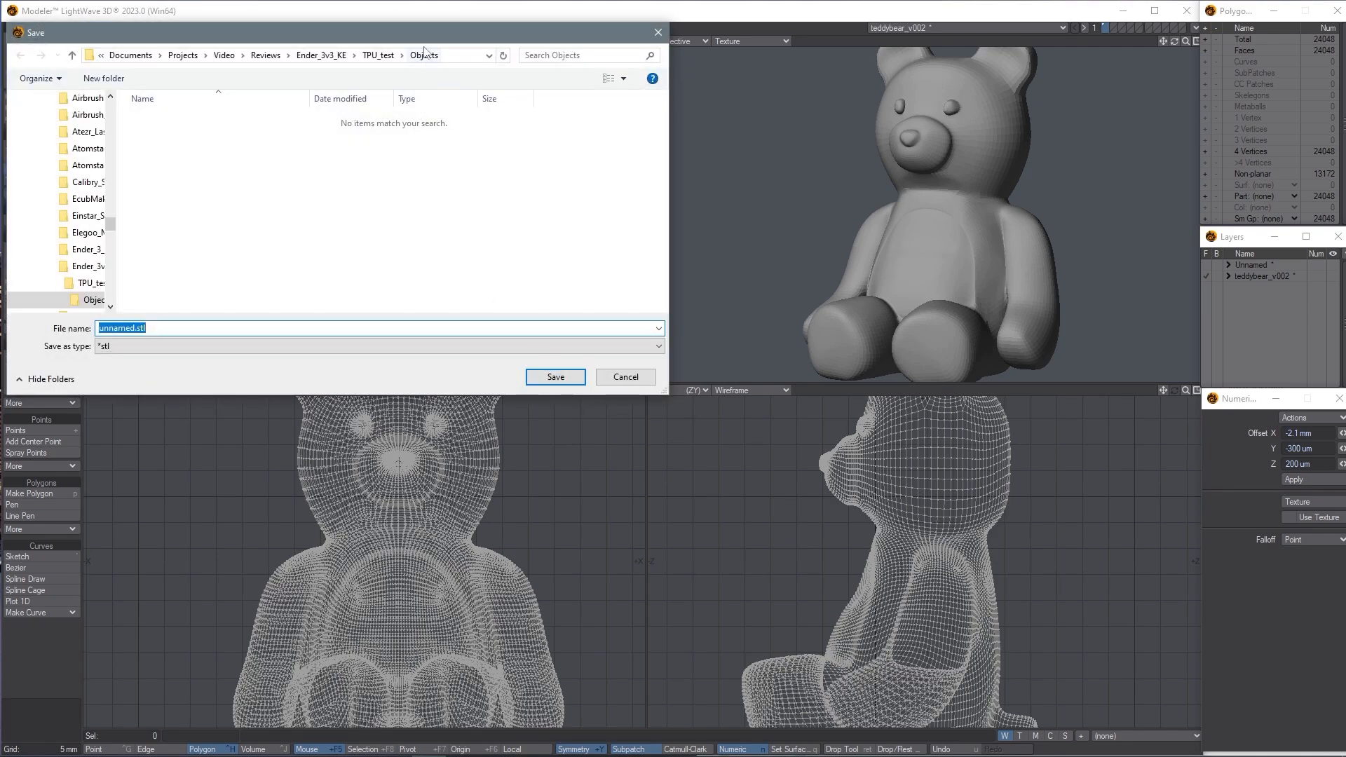
mouse_move(186, 328)
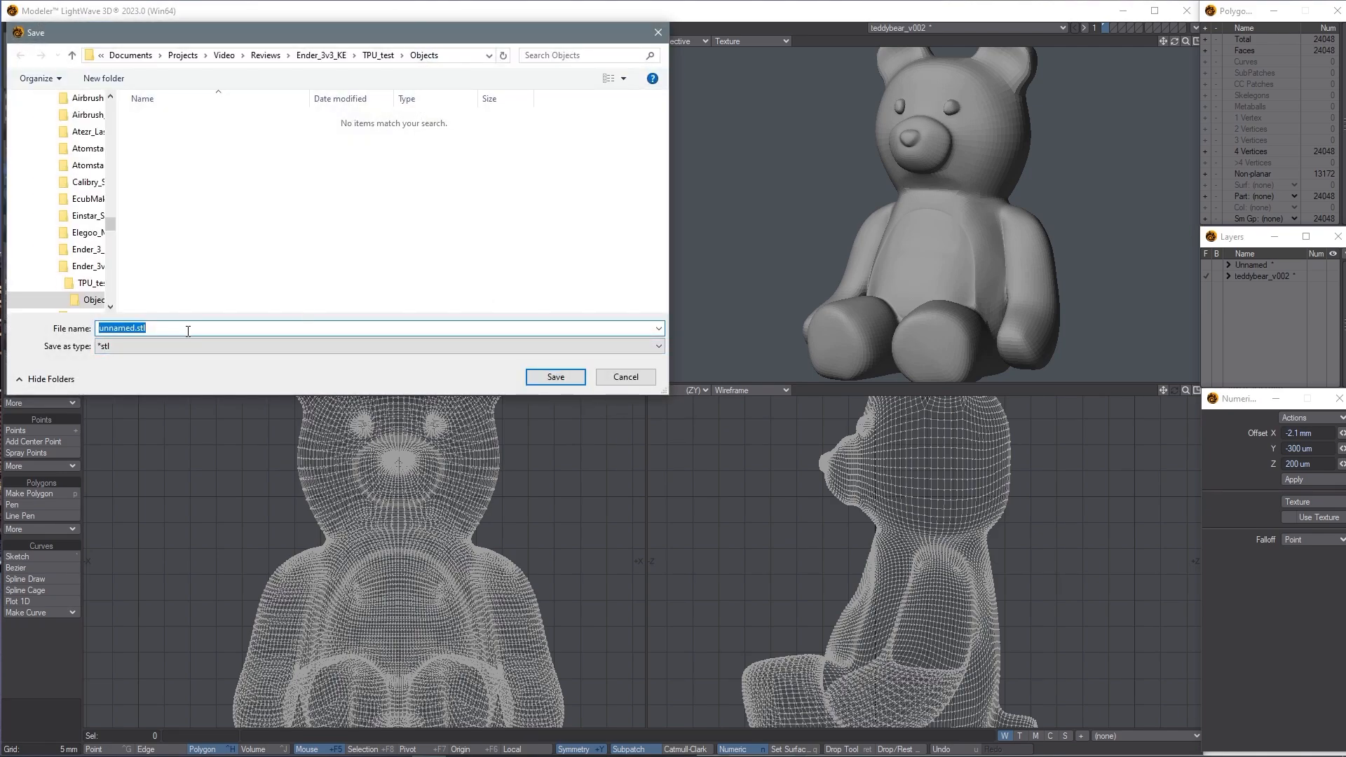
left_click(190, 328)
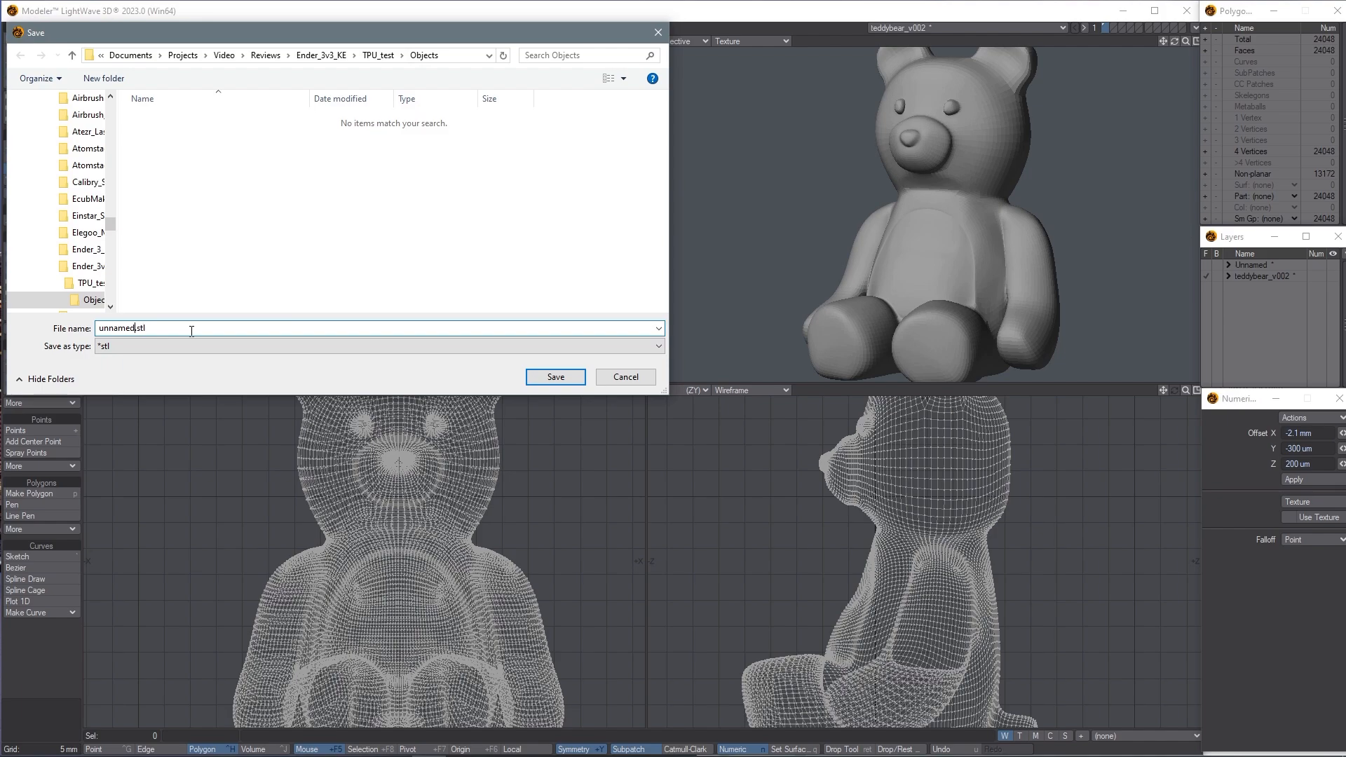
key("Backspace")
type("teddybear")
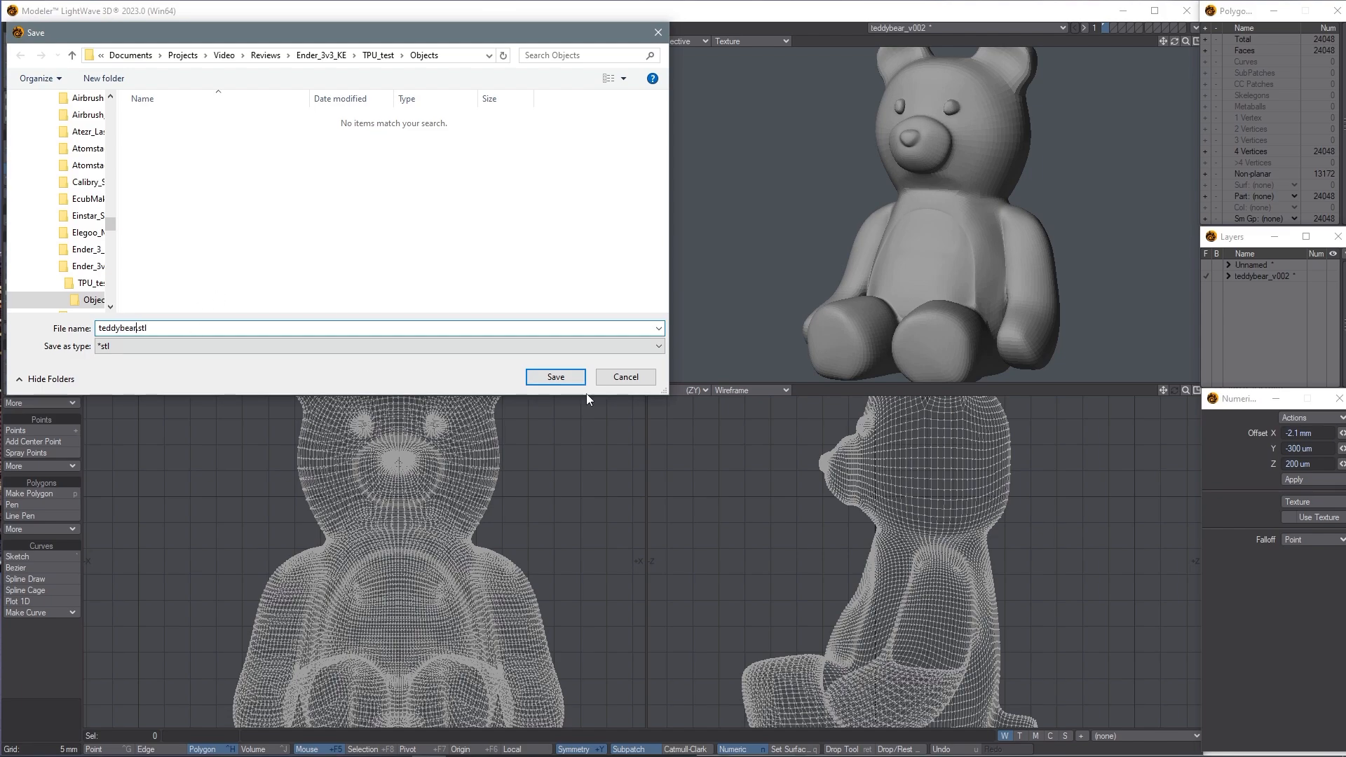
left_click(555, 378)
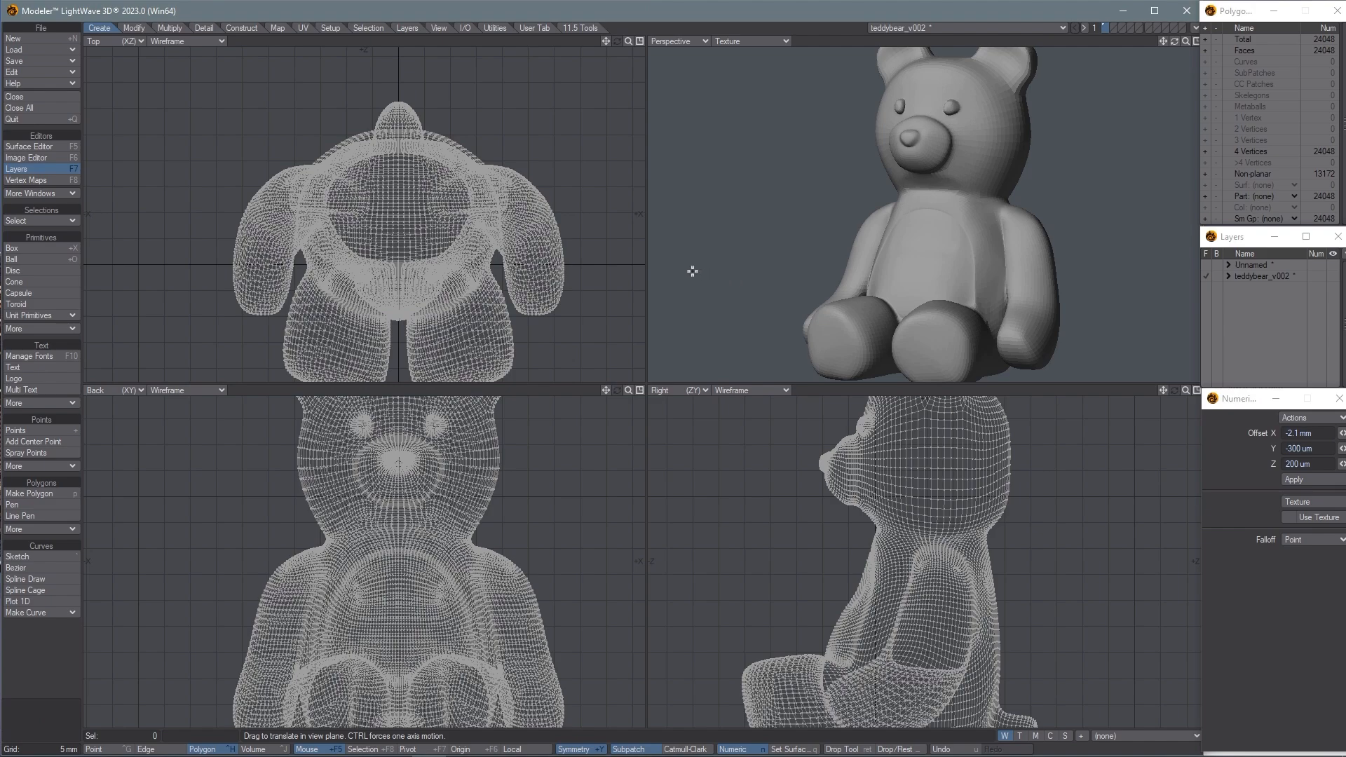
mouse_move(685, 284)
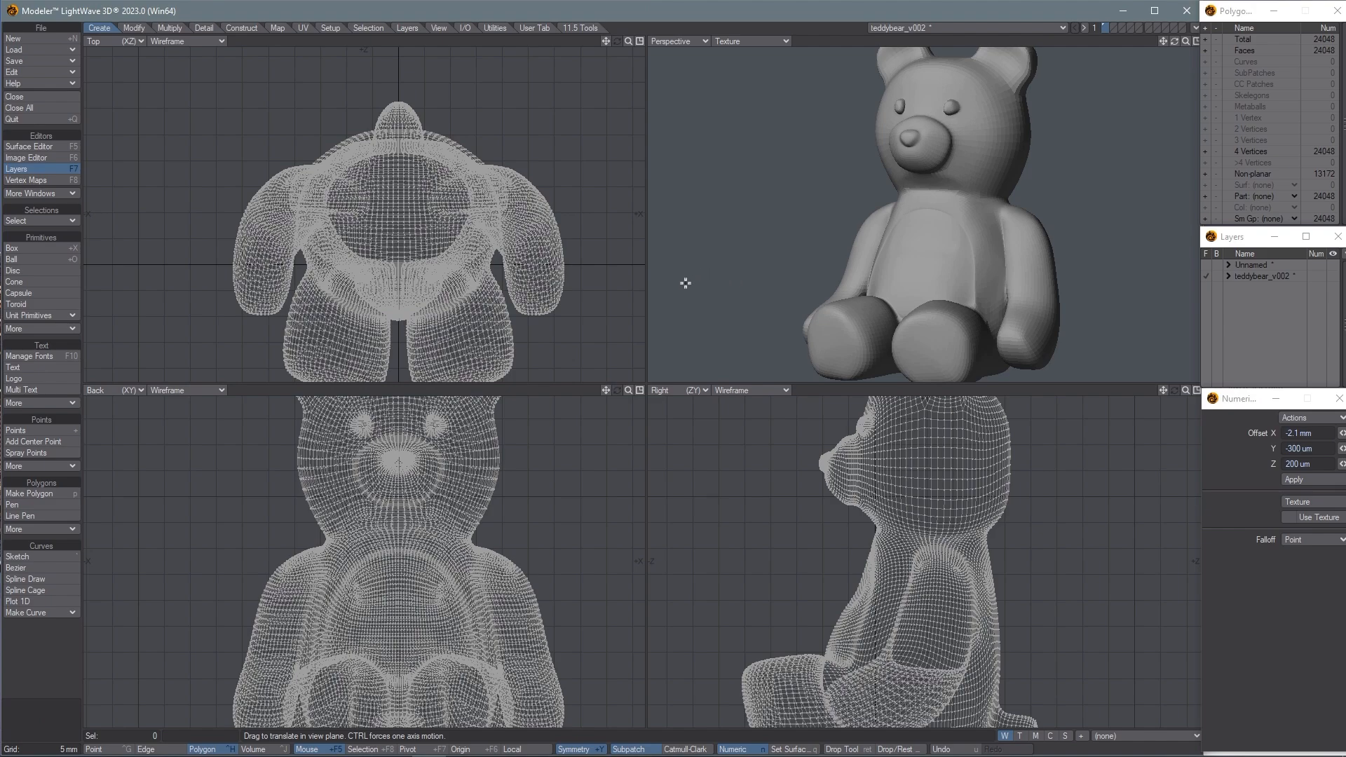
mouse_move(682, 264)
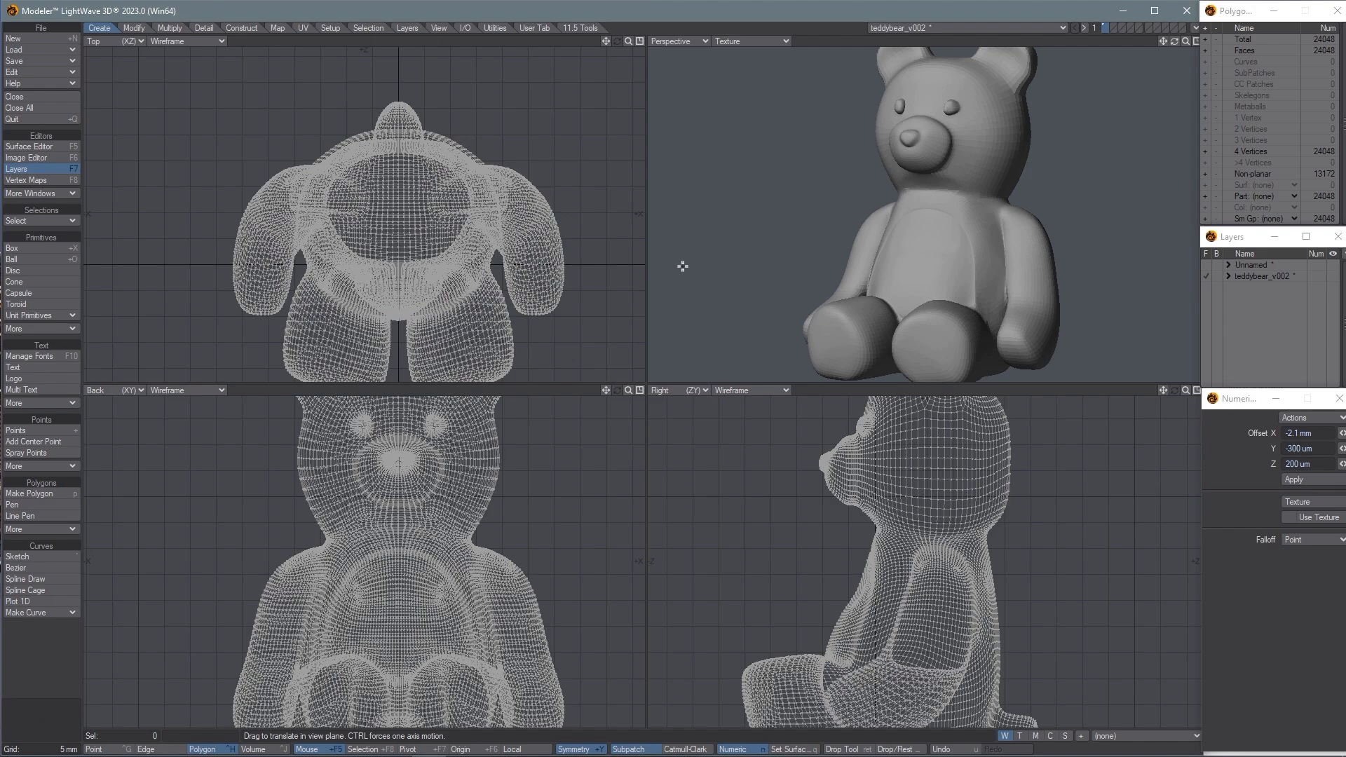